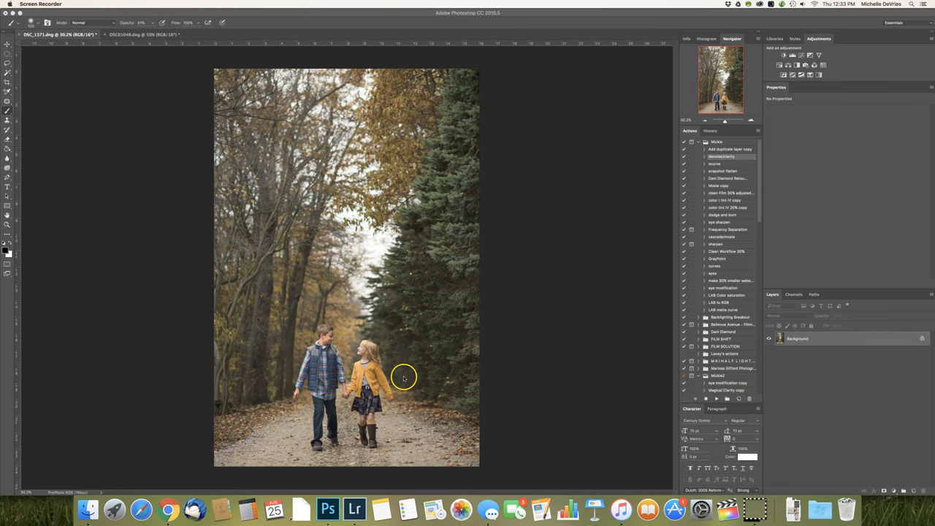
{"action": "mouse_move", "coordinate": [328, 218]}
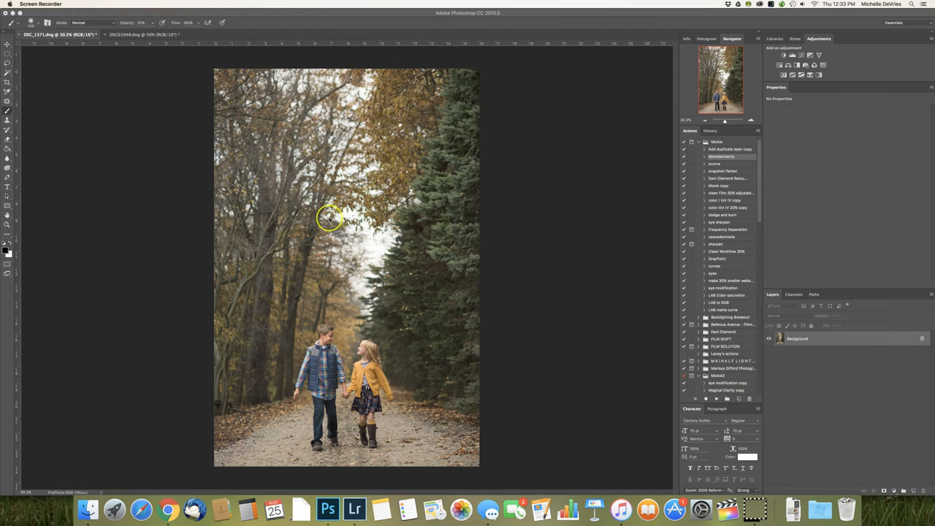
{"action": "mouse_move", "coordinate": [380, 132]}
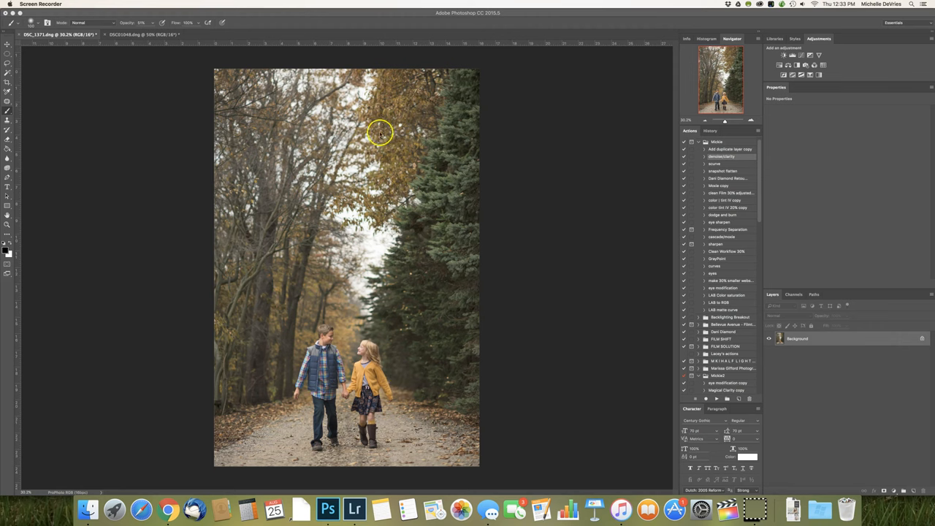
{"action": "mouse_move", "coordinate": [387, 179]}
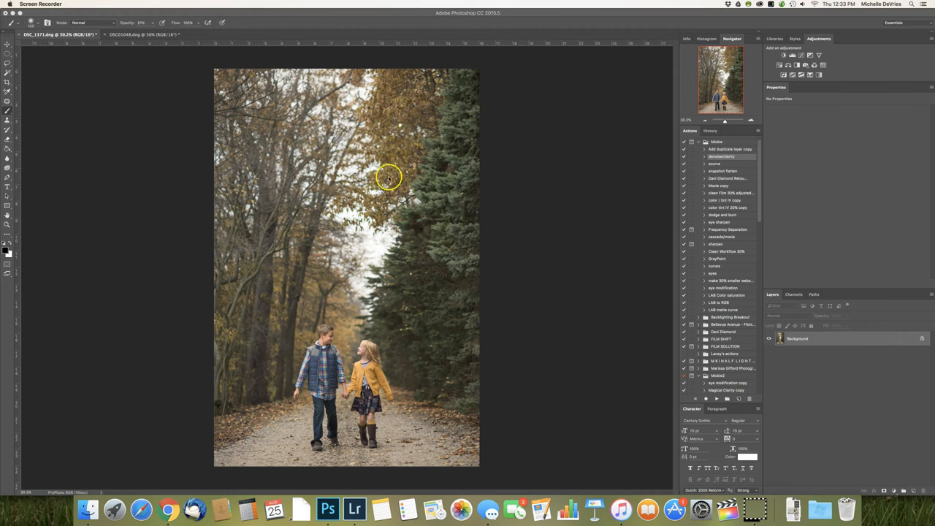
{"action": "mouse_move", "coordinate": [407, 128]}
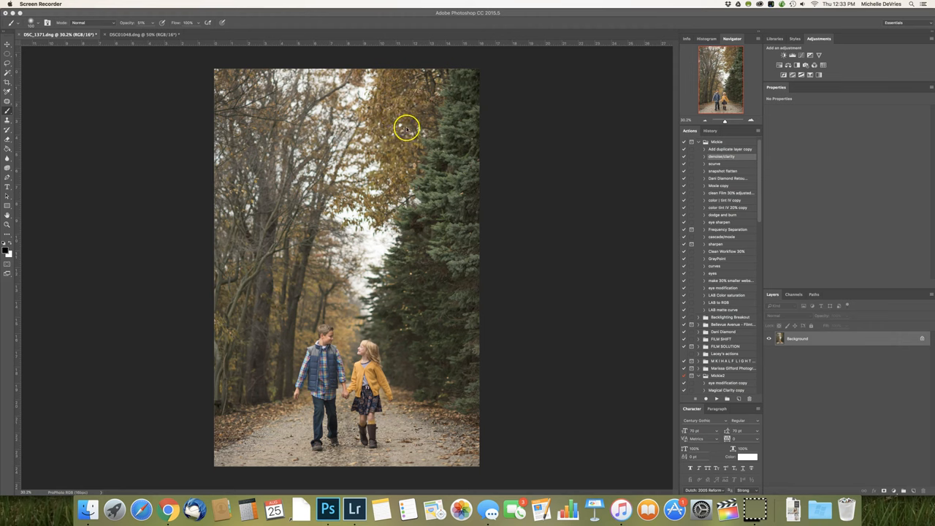
{"action": "mouse_move", "coordinate": [404, 166]}
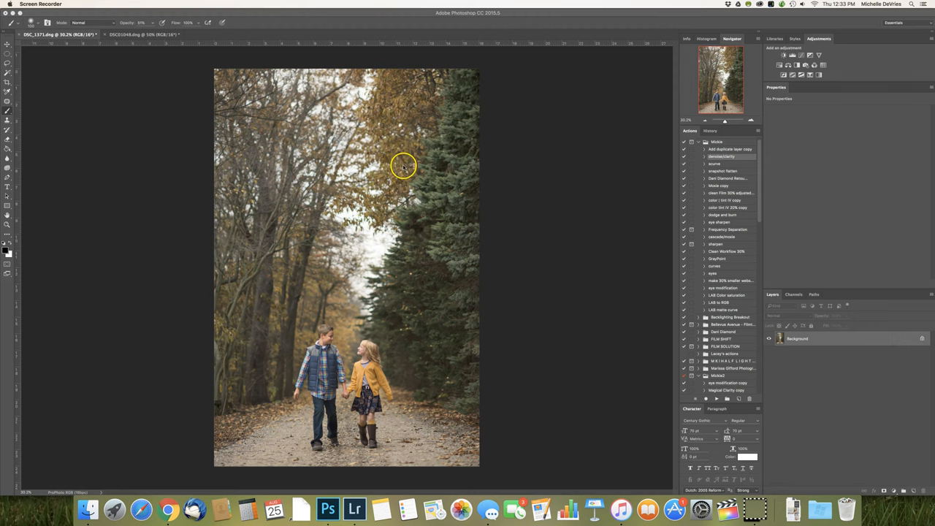
{"action": "mouse_move", "coordinate": [391, 158]}
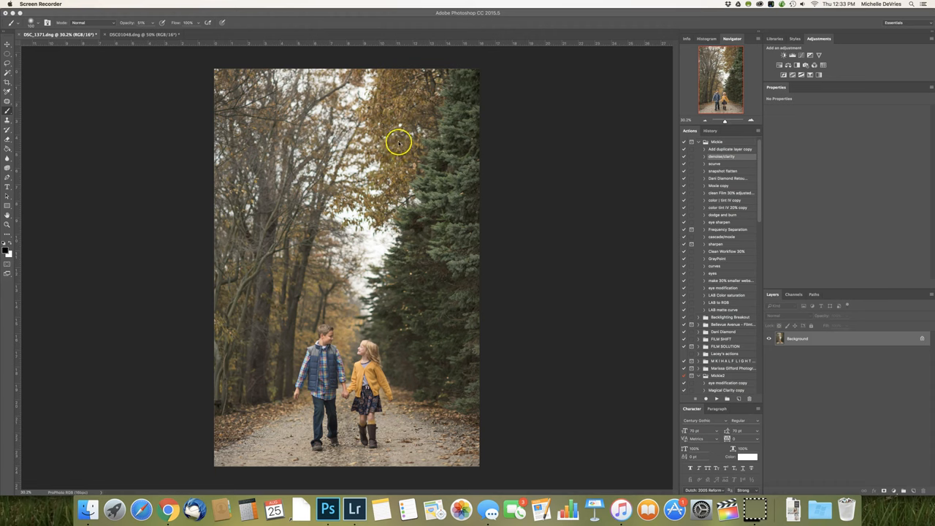
{"action": "mouse_move", "coordinate": [416, 129]}
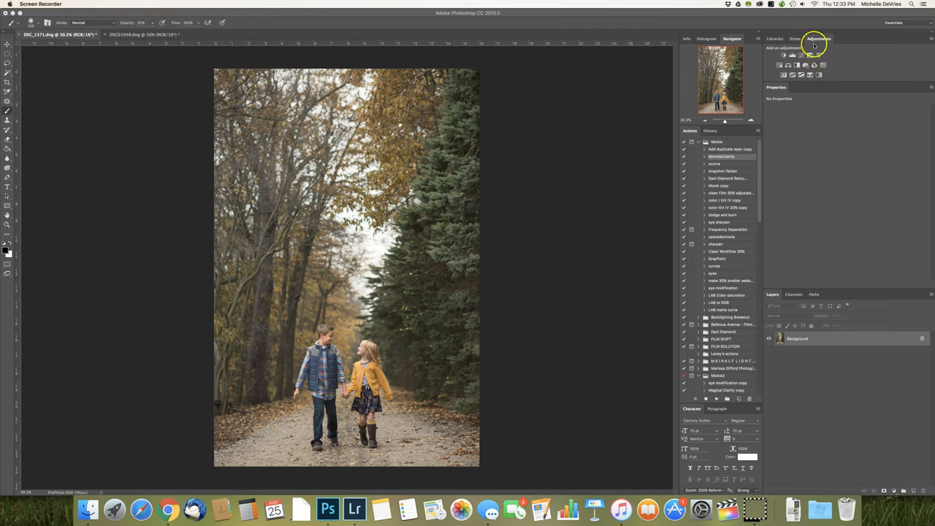
{"action": "mouse_move", "coordinate": [218, 33]}
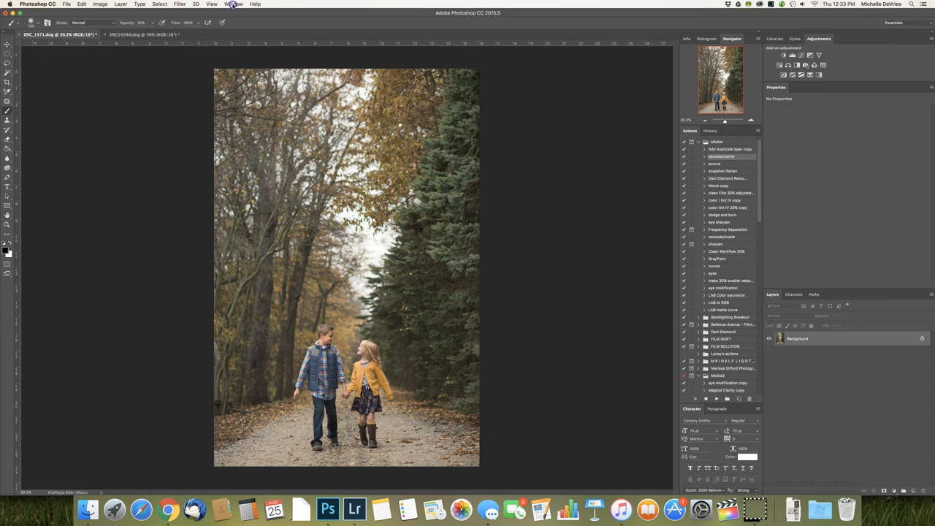
- Create a Selective Color adjustment layer over the autumn path photo's background layer
{"action": "left_click", "coordinate": [233, 4]}
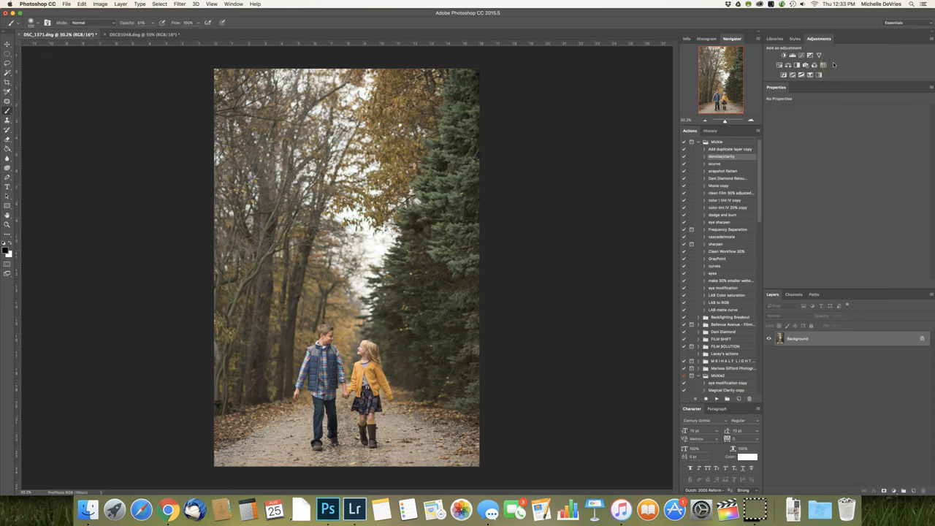
{"action": "mouse_move", "coordinate": [824, 49]}
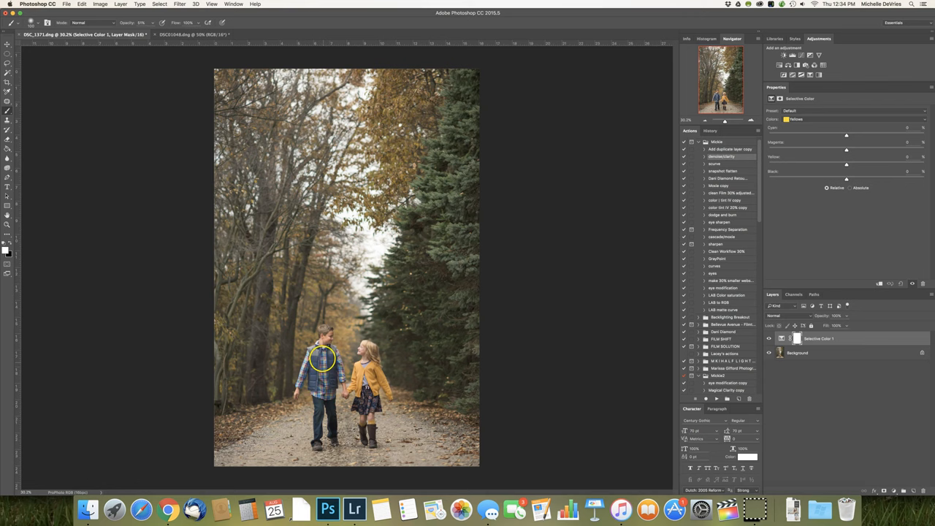
{"action": "mouse_move", "coordinate": [417, 108]}
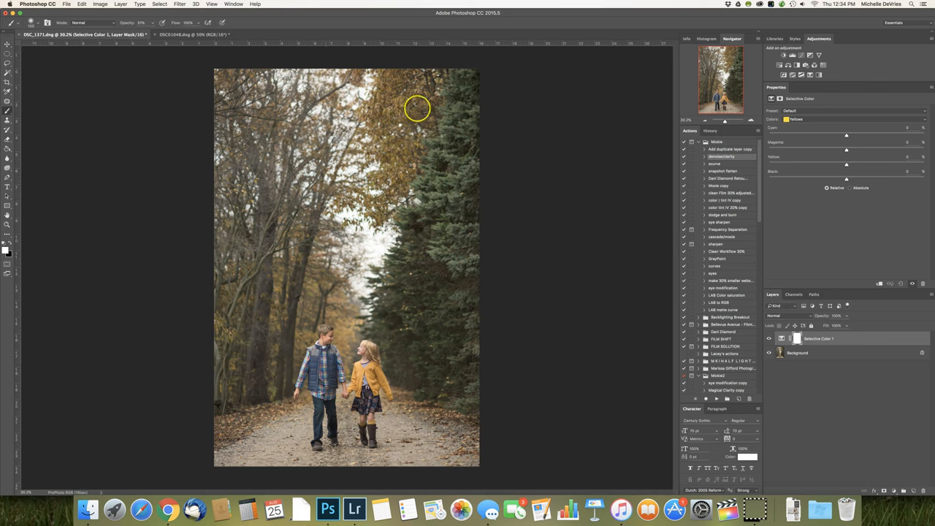
{"action": "mouse_move", "coordinate": [402, 130]}
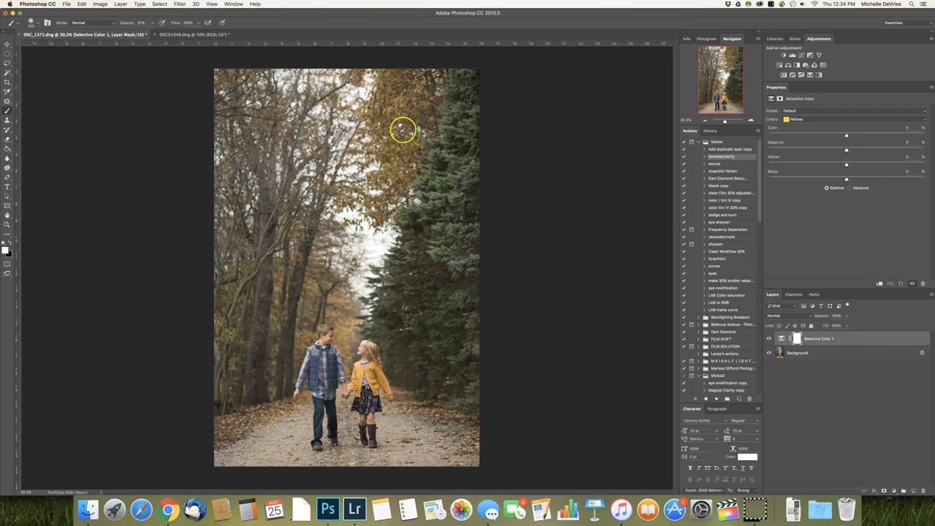
{"action": "mouse_move", "coordinate": [391, 155]}
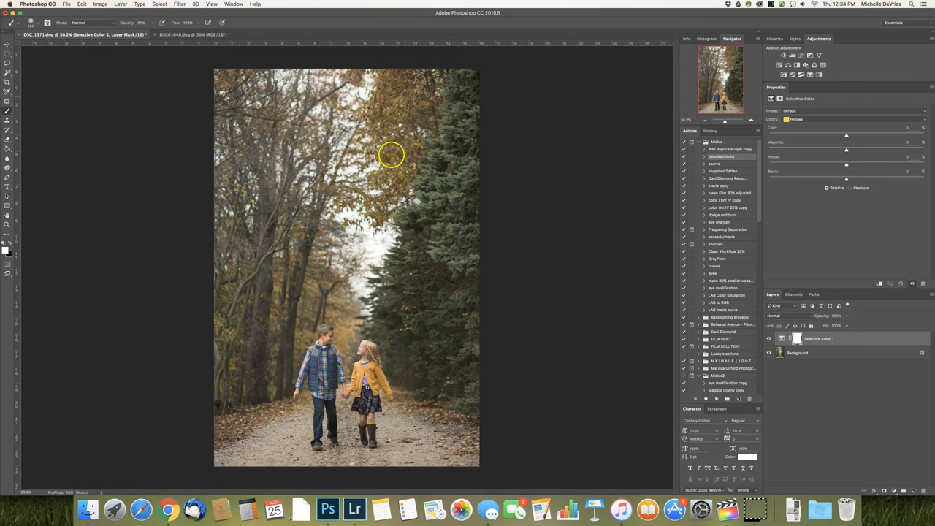
{"action": "mouse_move", "coordinate": [416, 115]}
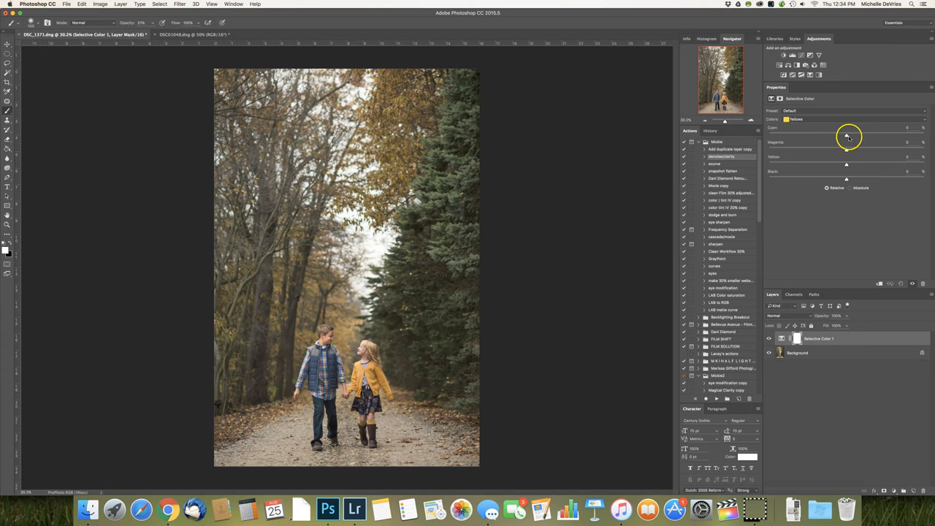
{"action": "mouse_move", "coordinate": [847, 138]}
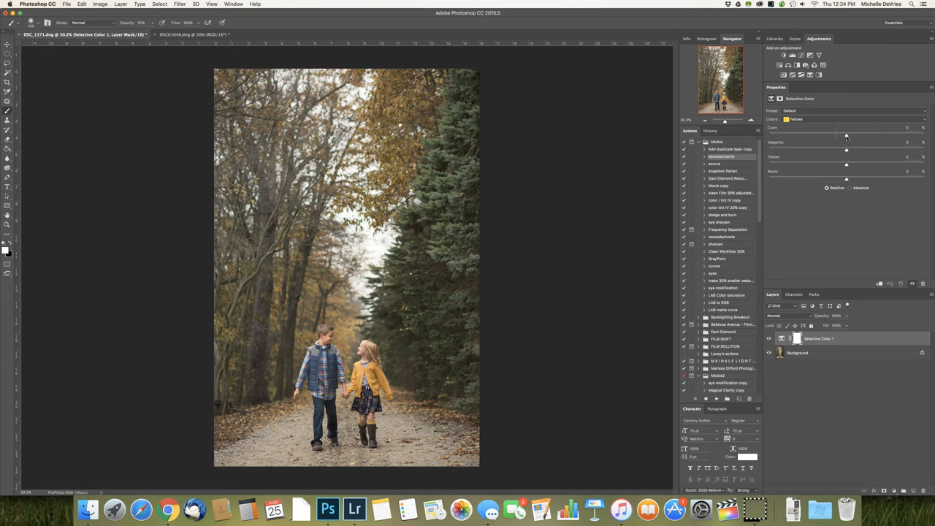
{"action": "mouse_move", "coordinate": [776, 129]}
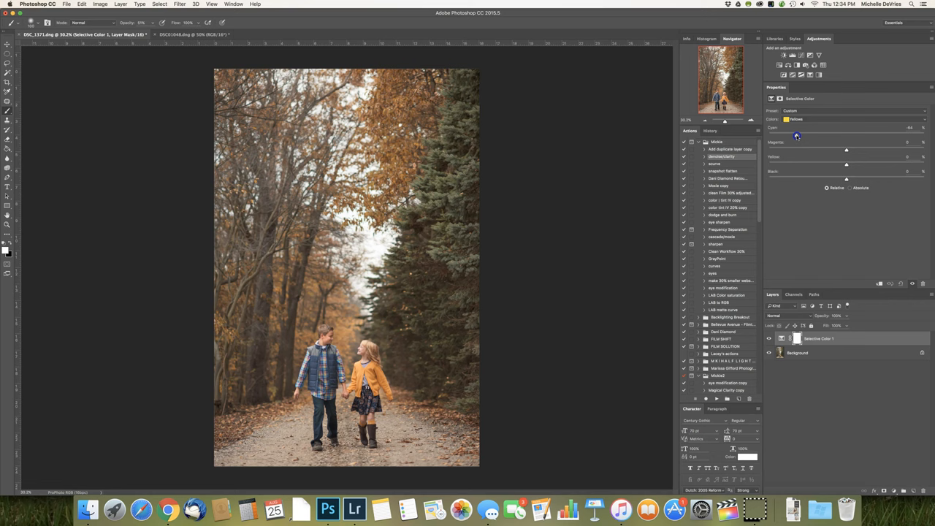
- Adjust the Yellows: reduce Cyan to -72, leave Magenta at zero, and boost Yellow to +89
{"action": "left_click_drag", "start_coordinate": [796, 136], "coordinate": [790, 136]}
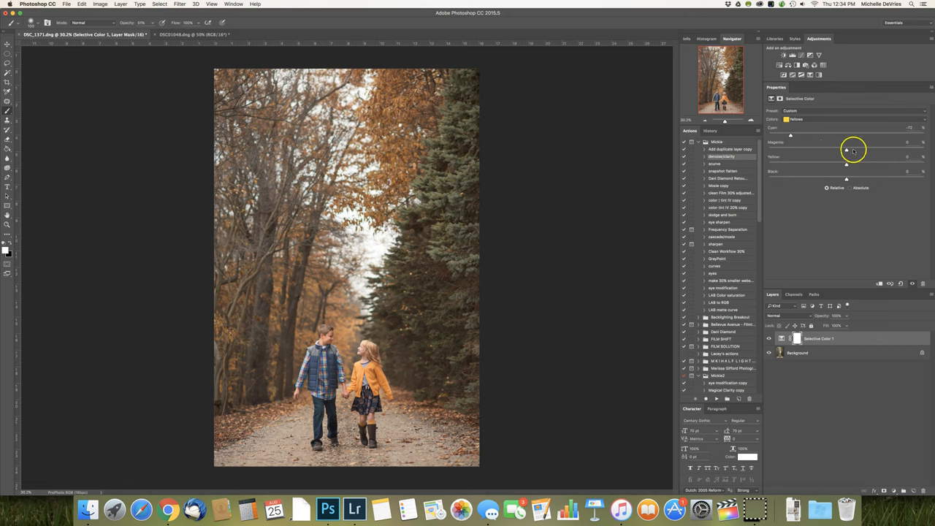
{"action": "left_click_drag", "start_coordinate": [846, 150], "coordinate": [855, 150]}
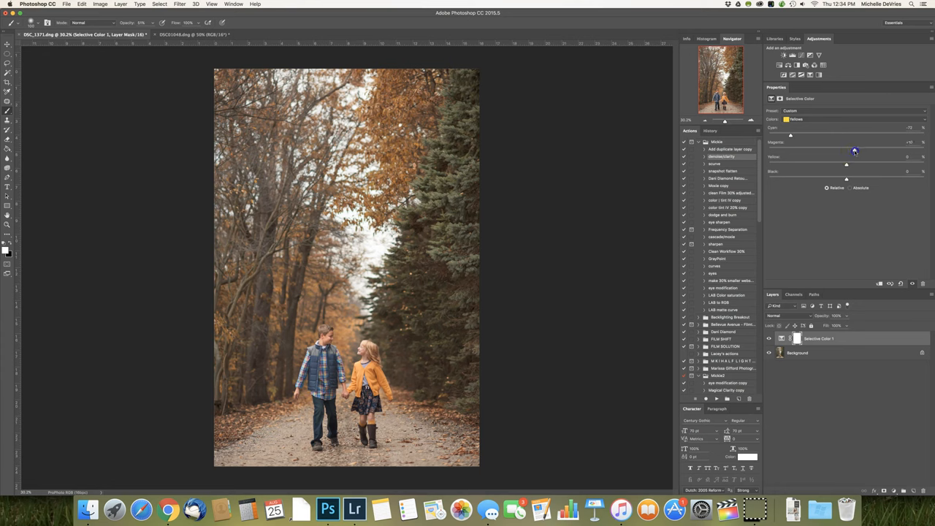
{"action": "left_click_drag", "start_coordinate": [863, 151], "coordinate": [847, 151]}
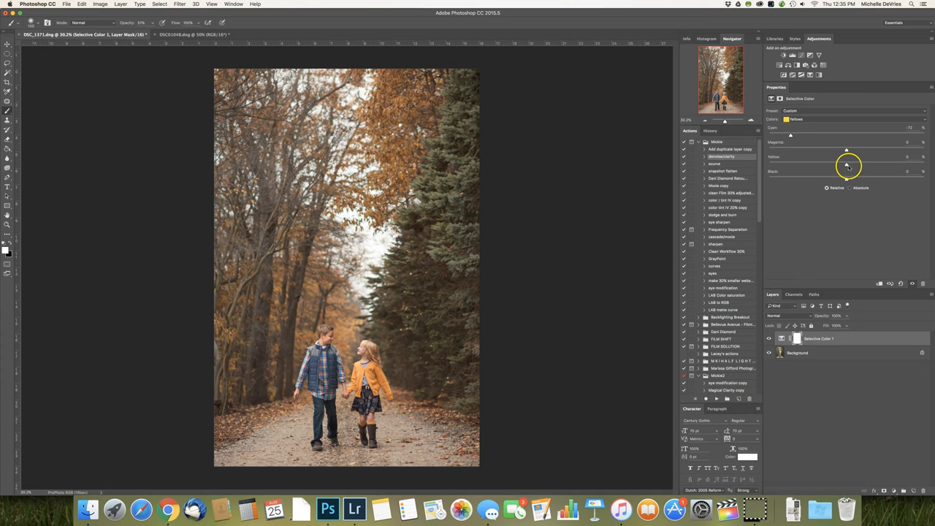
{"action": "left_click_drag", "start_coordinate": [848, 156], "coordinate": [906, 156]}
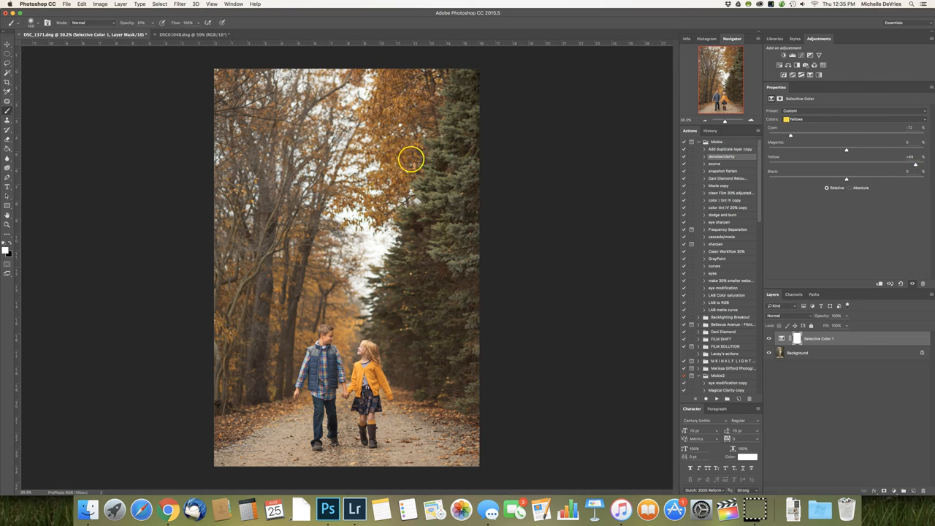
{"action": "mouse_move", "coordinate": [358, 150]}
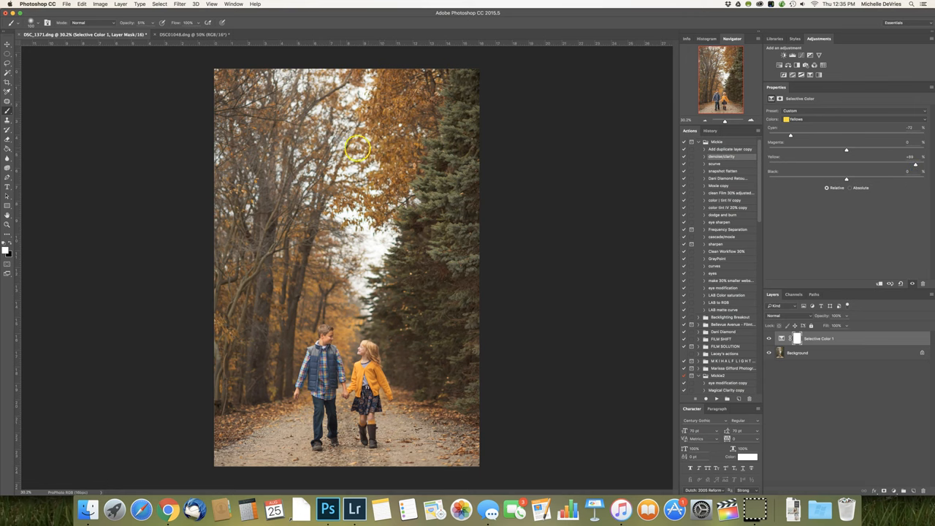
{"action": "mouse_move", "coordinate": [405, 151]}
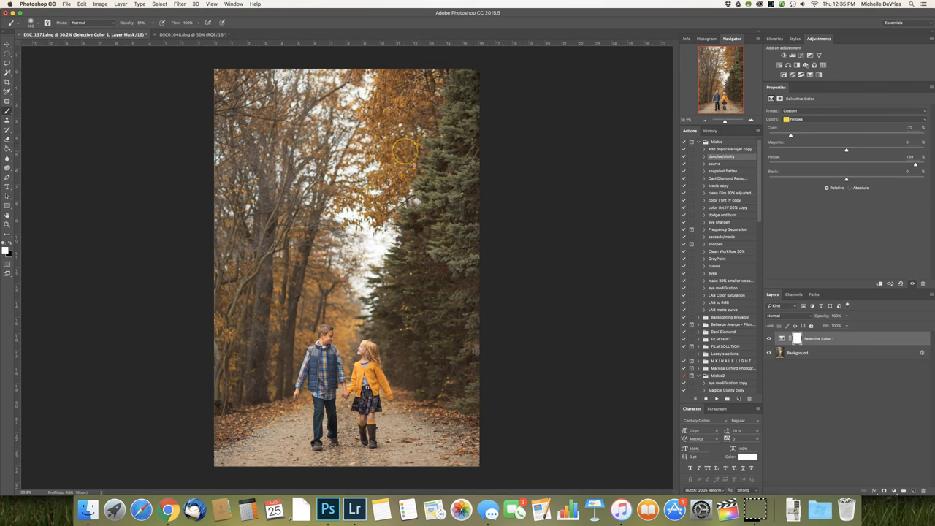
{"action": "mouse_move", "coordinate": [718, 192]}
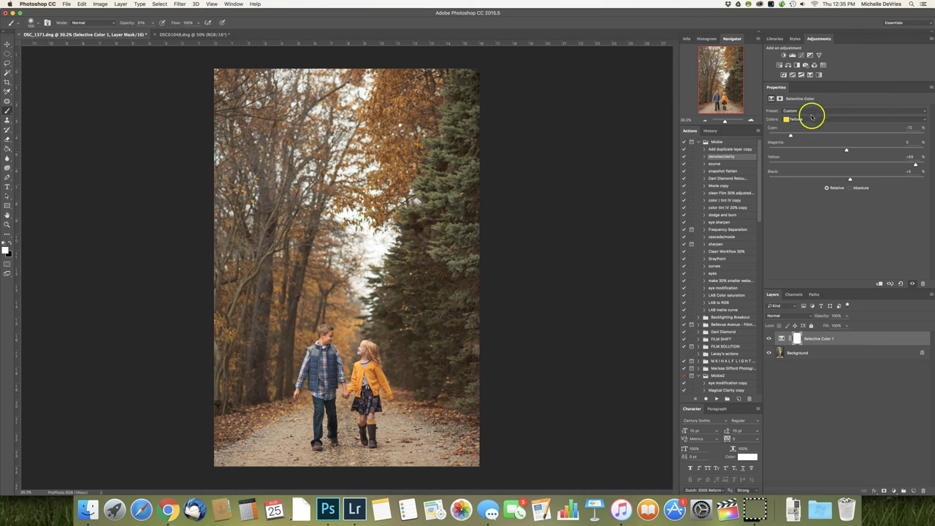
- Switch the colors to Reds and set Cyan to -31 and Yellow to +31
{"action": "left_click", "coordinate": [796, 119]}
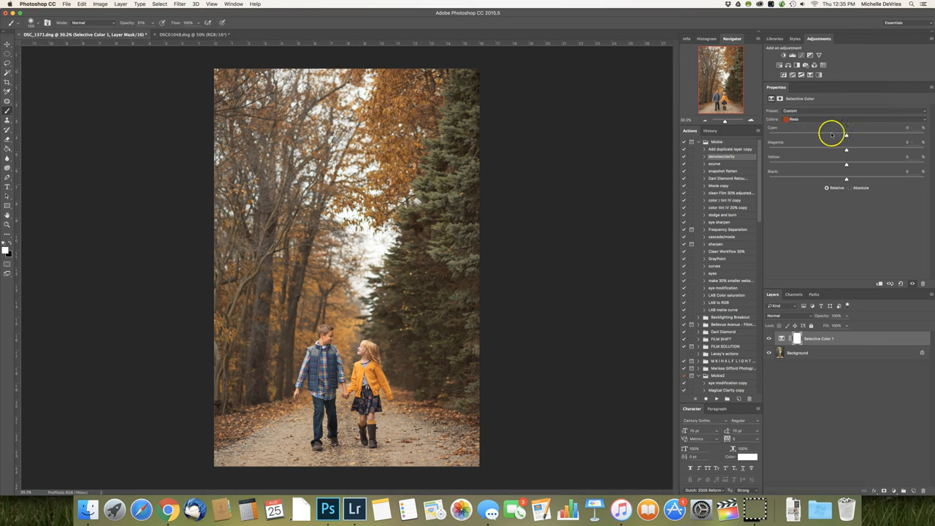
{"action": "mouse_move", "coordinate": [833, 136]}
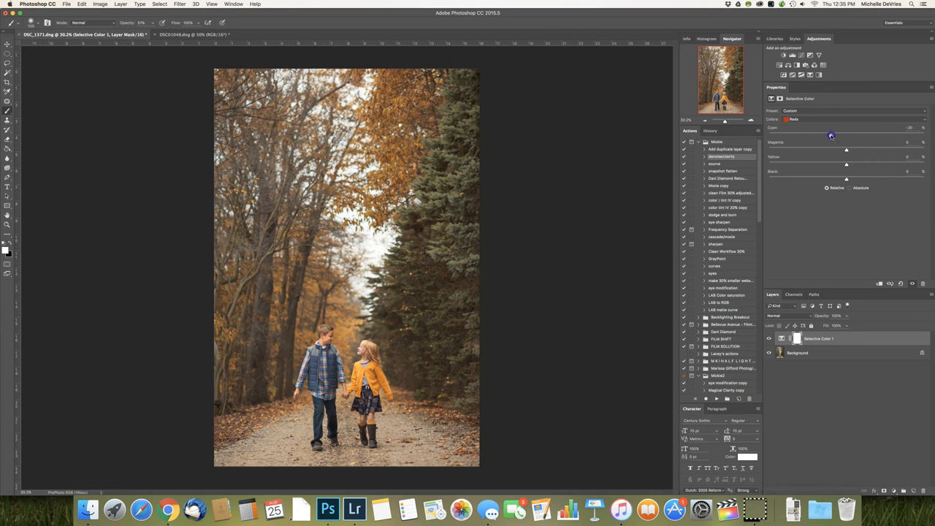
{"action": "mouse_move", "coordinate": [824, 135]}
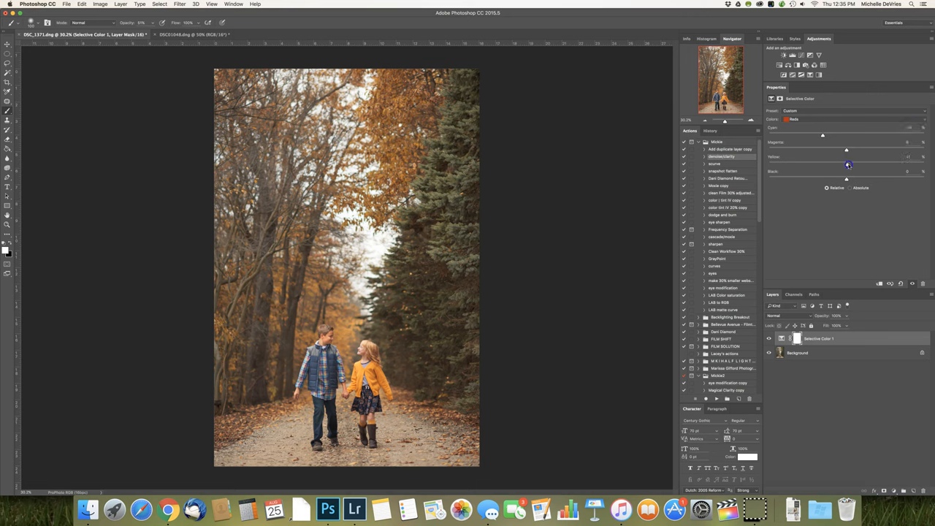
{"action": "left_click_drag", "start_coordinate": [848, 164], "coordinate": [862, 164]}
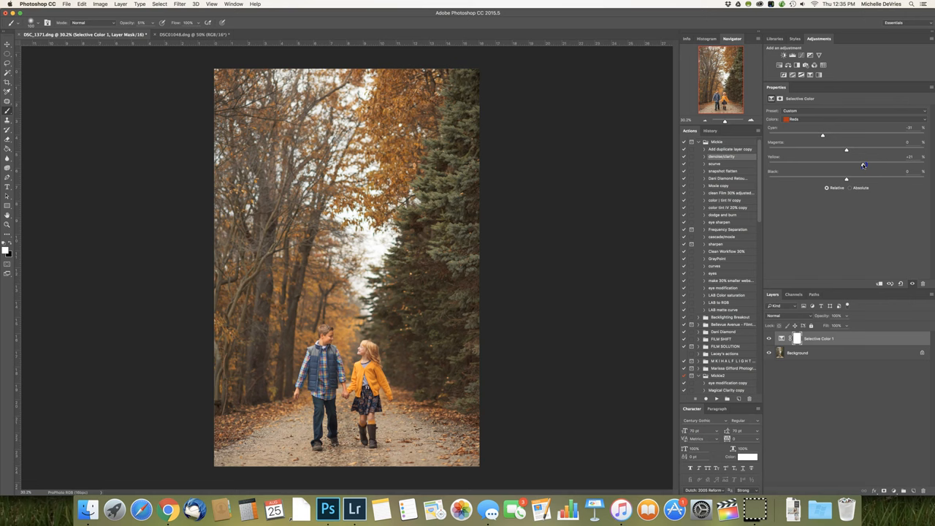
{"action": "left_click_drag", "start_coordinate": [846, 164], "coordinate": [870, 164]}
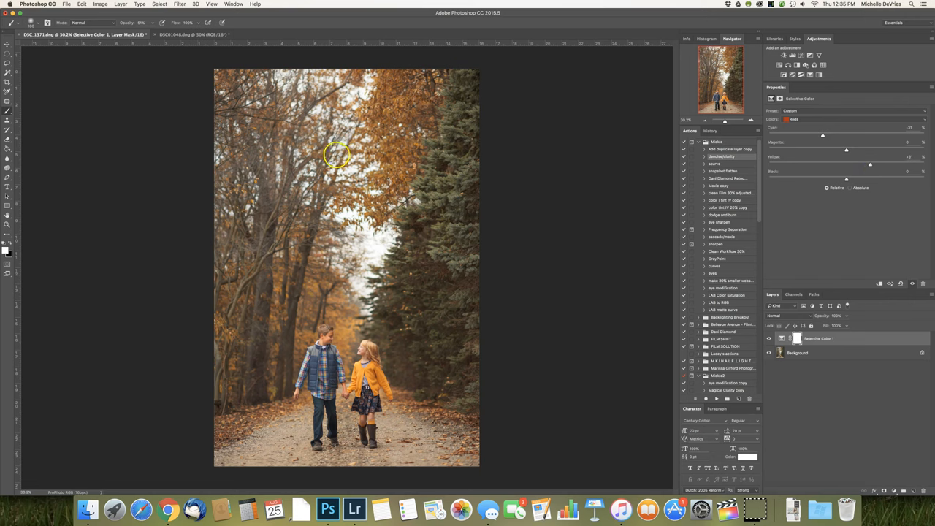
{"action": "mouse_move", "coordinate": [427, 297]}
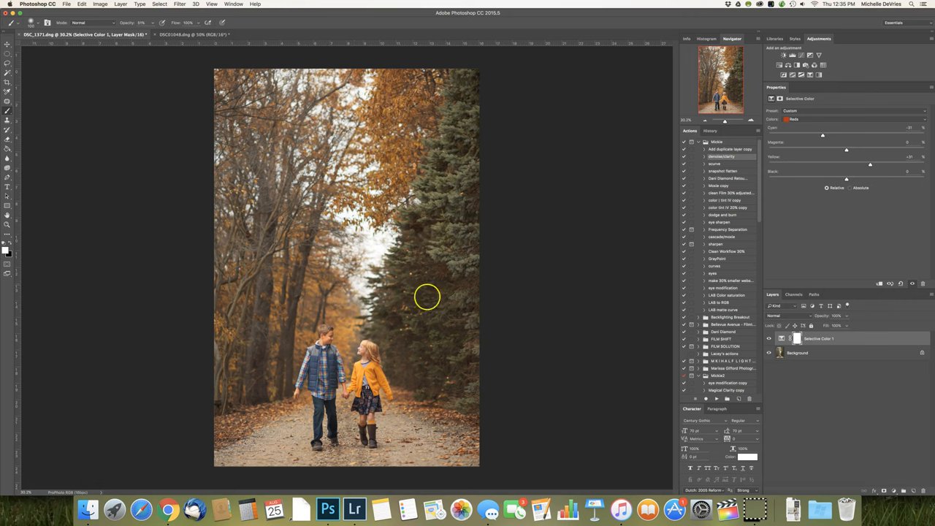
{"action": "mouse_move", "coordinate": [373, 385]}
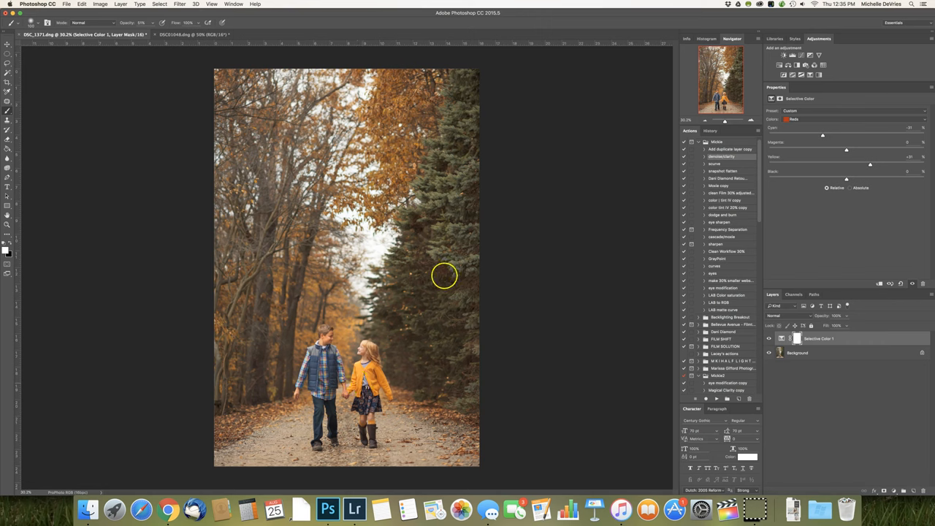
{"action": "mouse_move", "coordinate": [468, 256]}
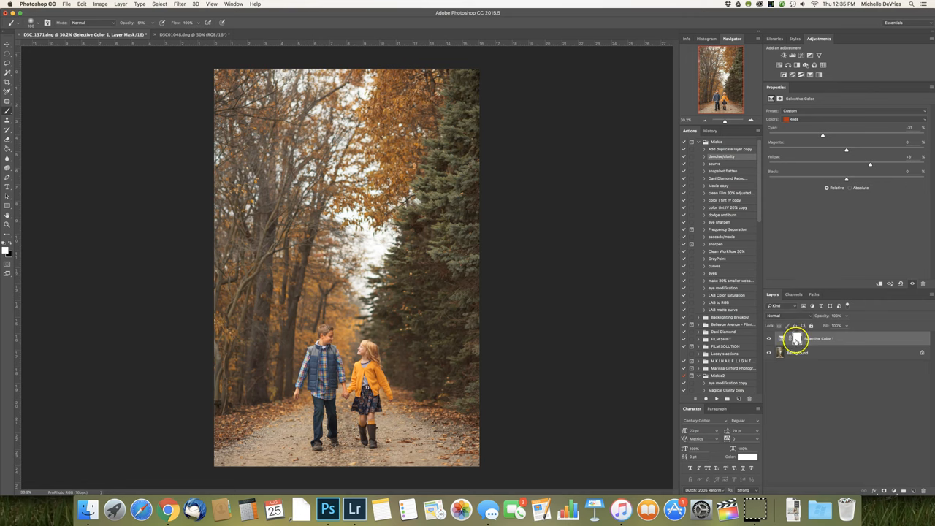
{"action": "mouse_move", "coordinate": [797, 340]}
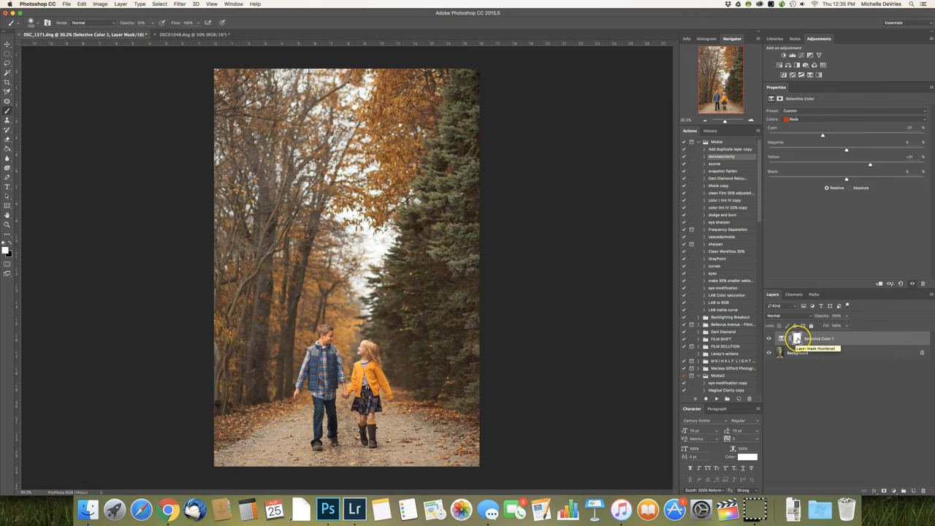
{"action": "mouse_move", "coordinate": [798, 339]}
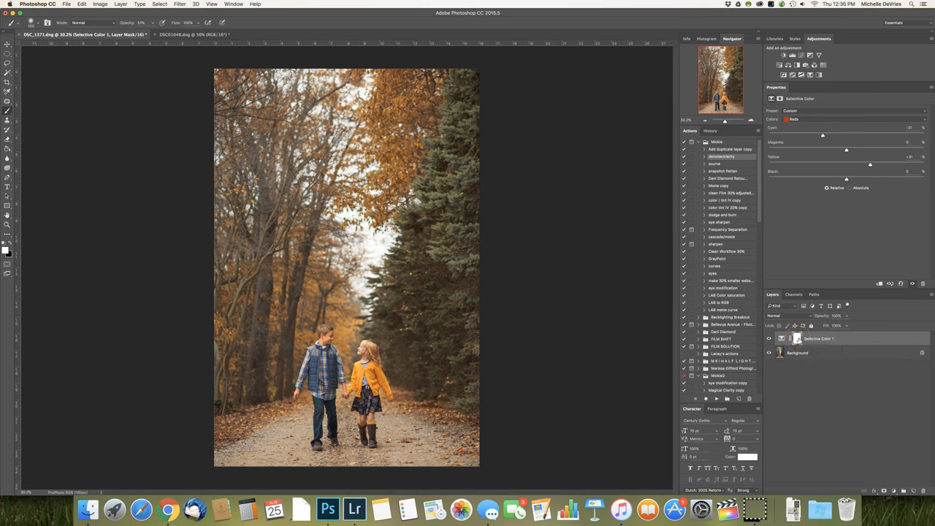
- Target the Selective Color layer mask, invert it to black, and dismiss the brush size warning
{"action": "left_click", "coordinate": [769, 338]}
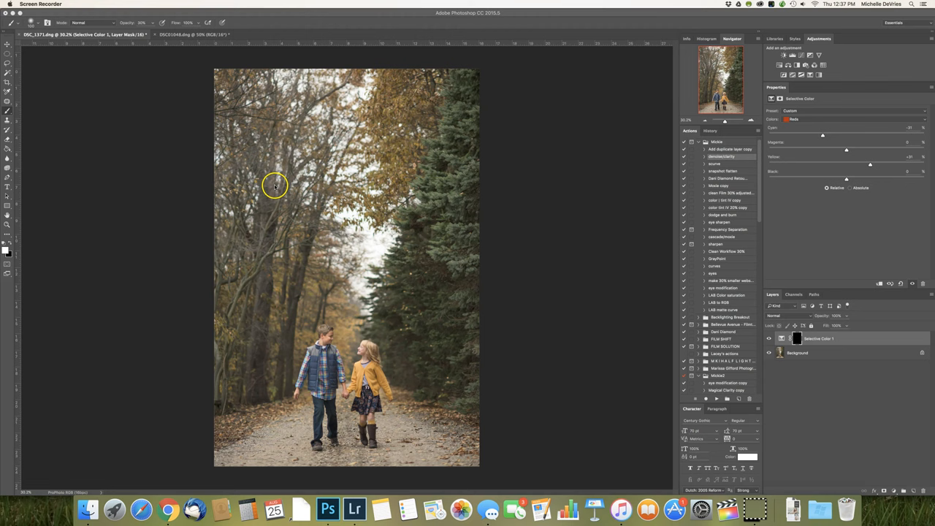
{"action": "mouse_move", "coordinate": [111, 56]}
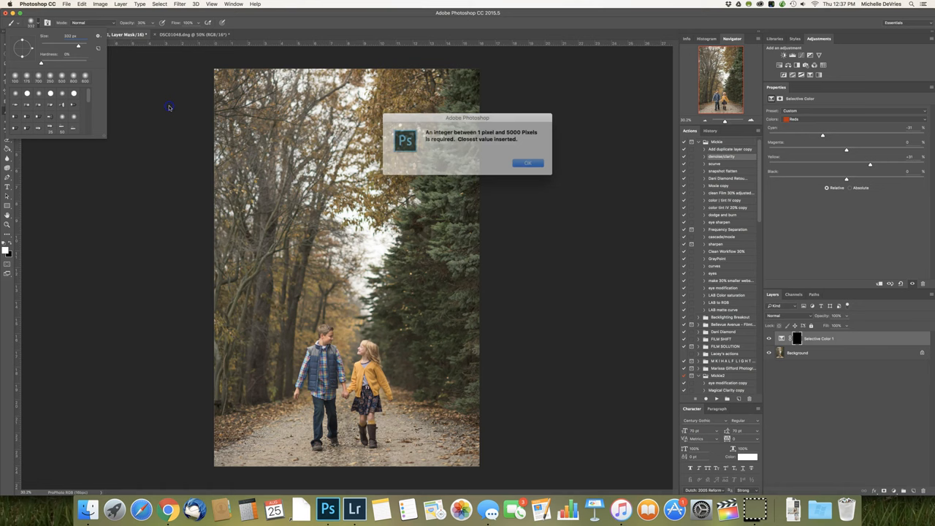
{"action": "left_click", "coordinate": [528, 162]}
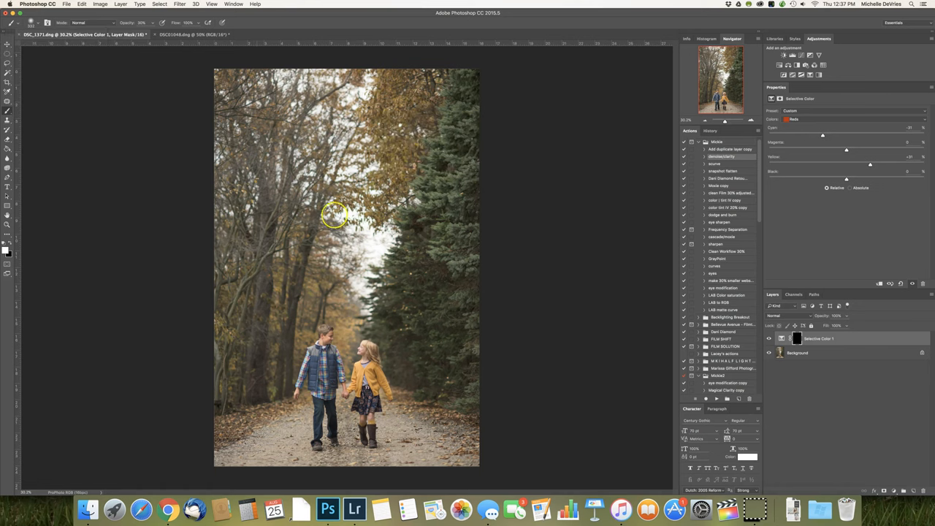
{"action": "mouse_move", "coordinate": [290, 214]}
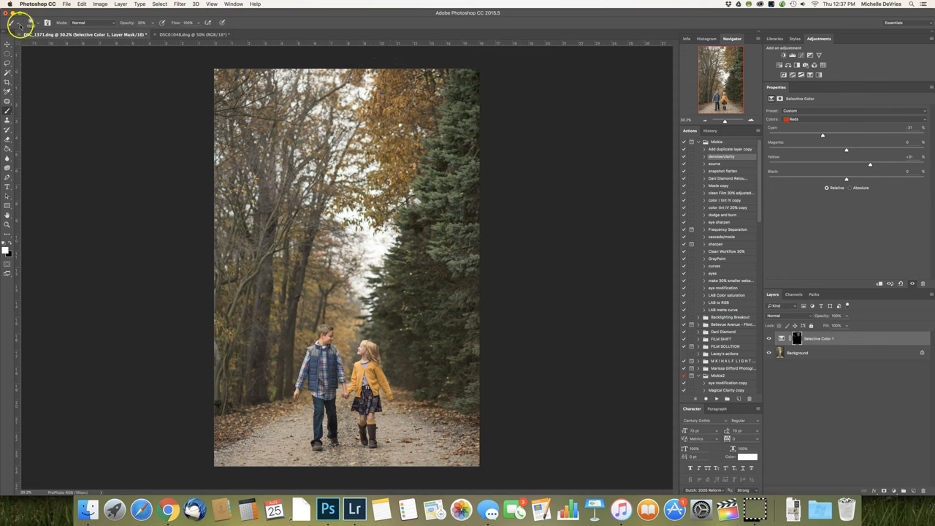
- Change the brush size in the brush preset picker to paint white over the orange trees
{"action": "left_click", "coordinate": [32, 23]}
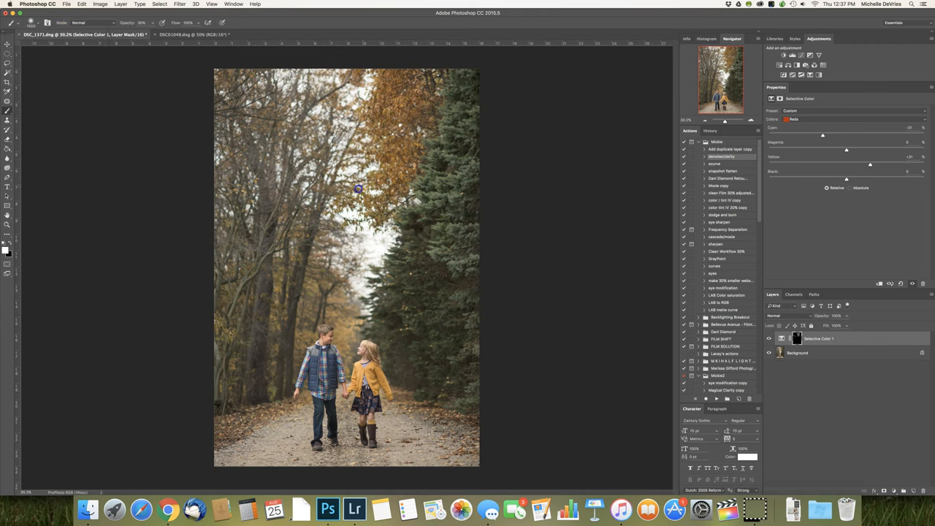
{"action": "mouse_move", "coordinate": [400, 117]}
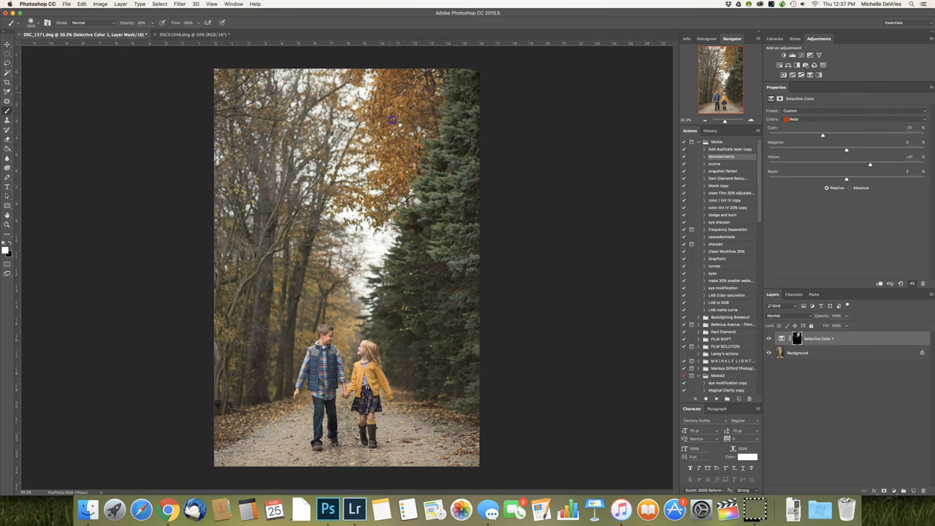
{"action": "mouse_move", "coordinate": [312, 90]}
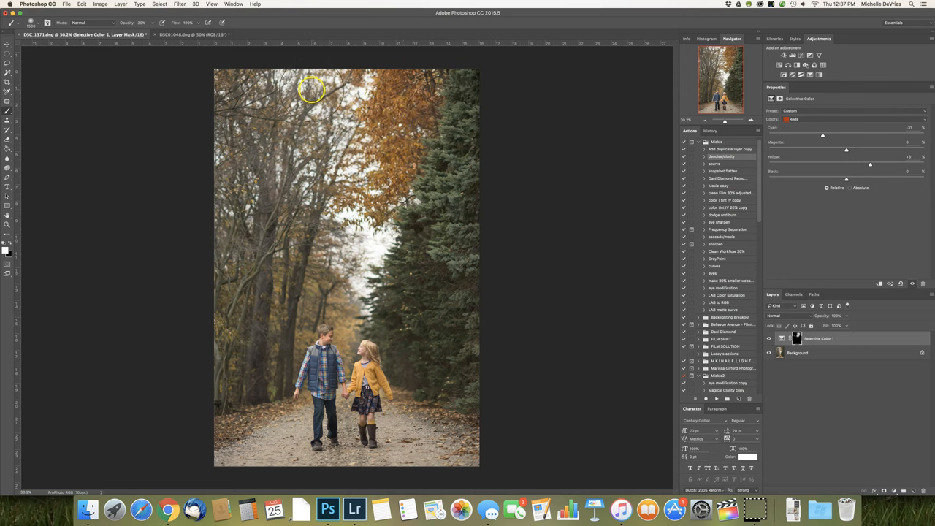
{"action": "mouse_move", "coordinate": [406, 114]}
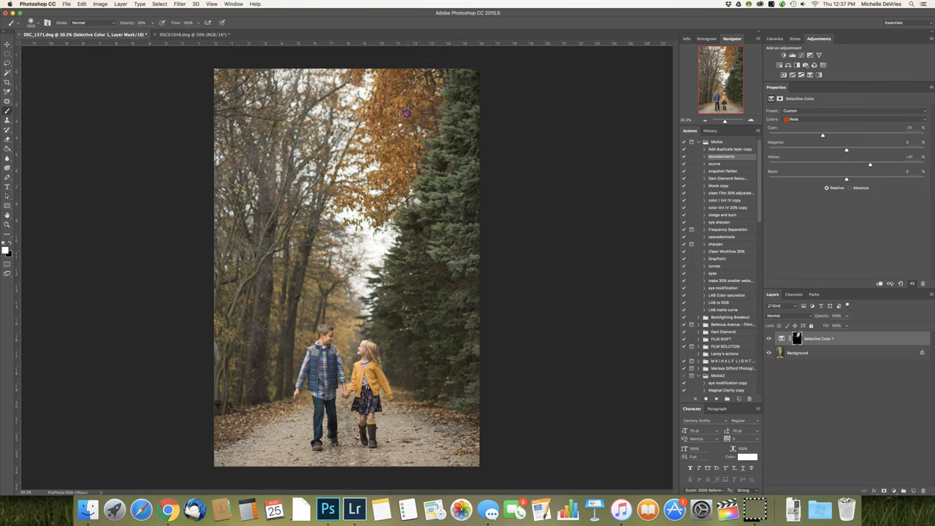
{"action": "mouse_move", "coordinate": [230, 77]}
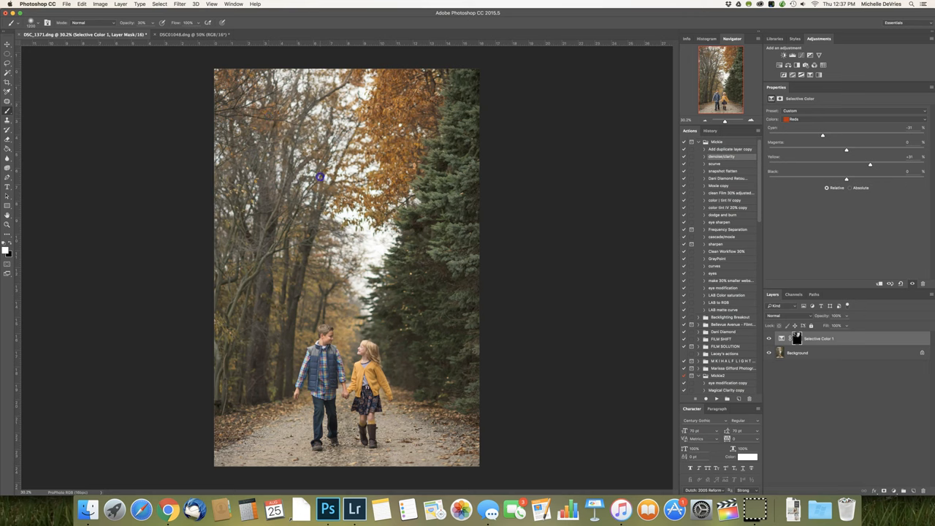
{"action": "mouse_move", "coordinate": [313, 282]}
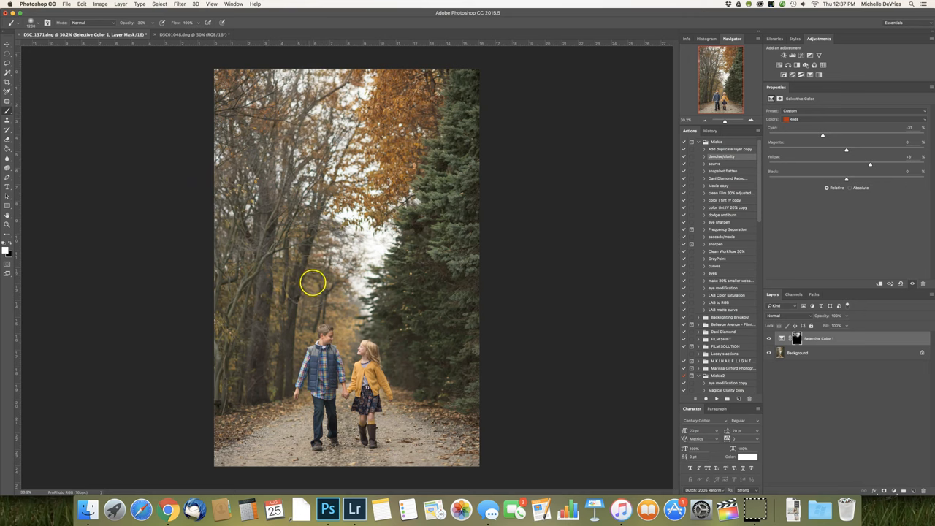
{"action": "mouse_move", "coordinate": [225, 306]}
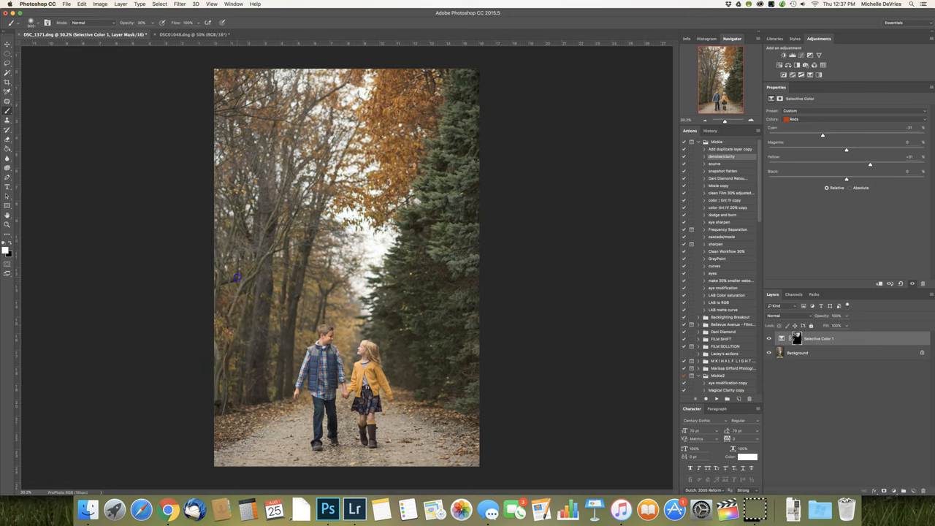
{"action": "mouse_move", "coordinate": [296, 299]}
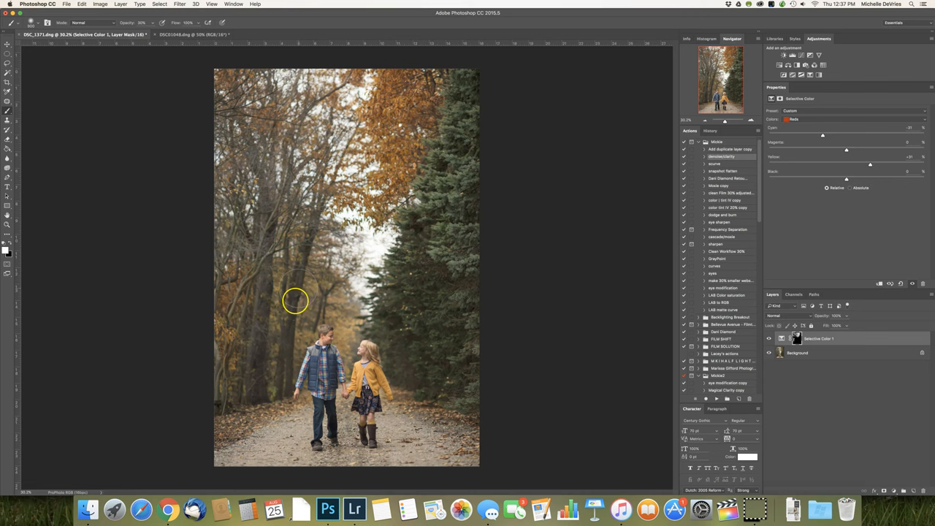
{"action": "mouse_move", "coordinate": [279, 315]}
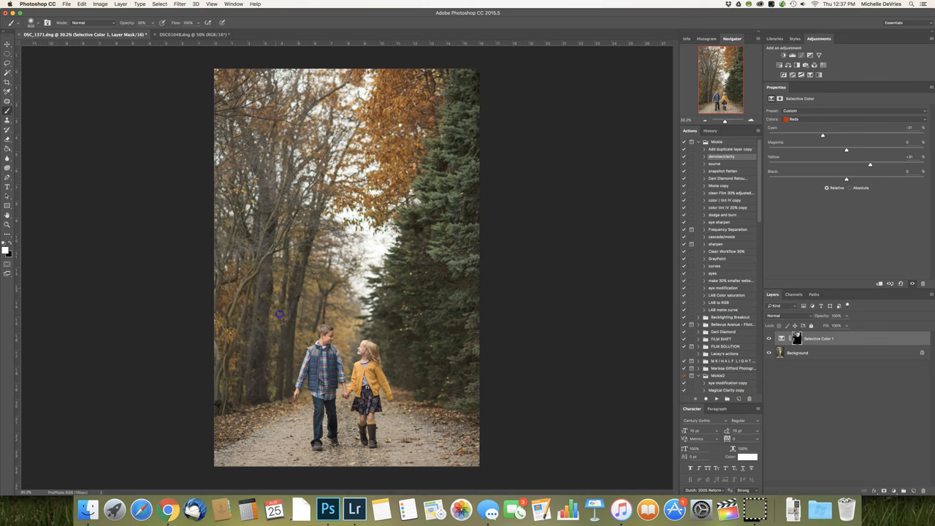
{"action": "mouse_move", "coordinate": [276, 276]}
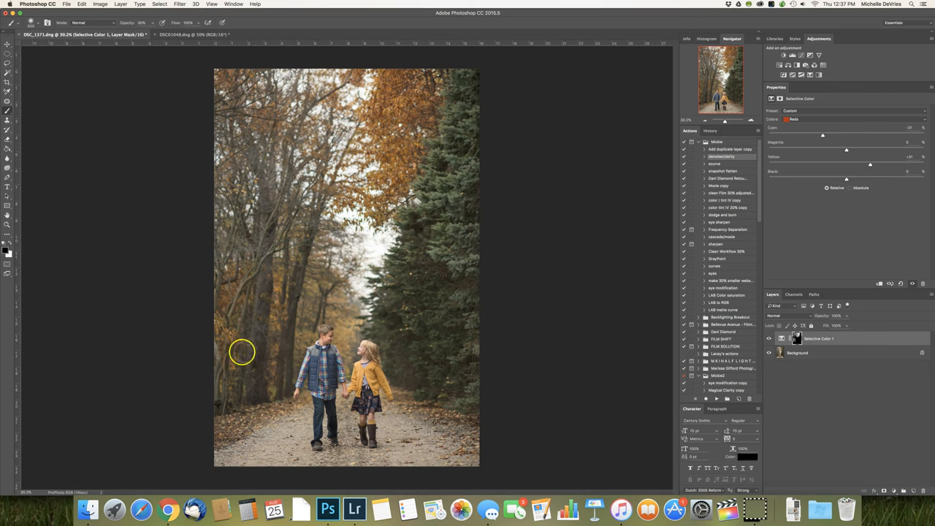
{"action": "mouse_move", "coordinate": [253, 393]}
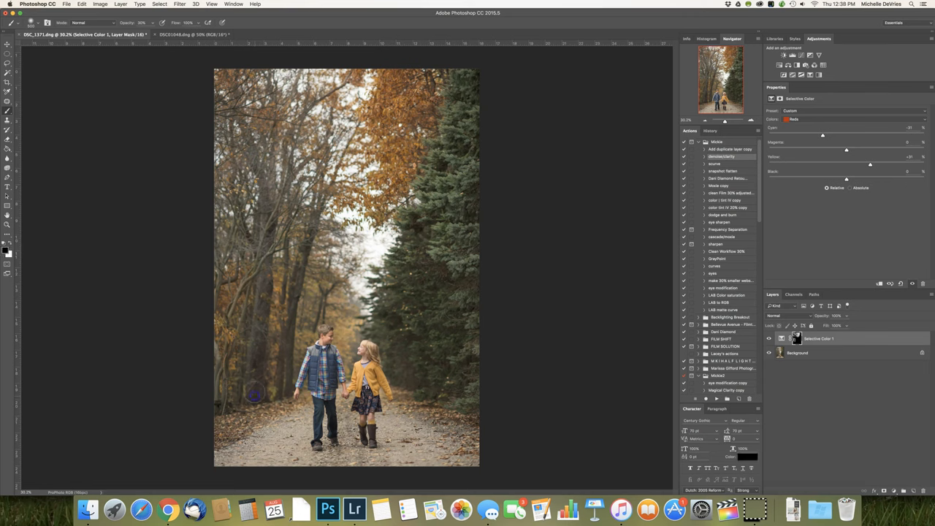
{"action": "mouse_move", "coordinate": [288, 354]}
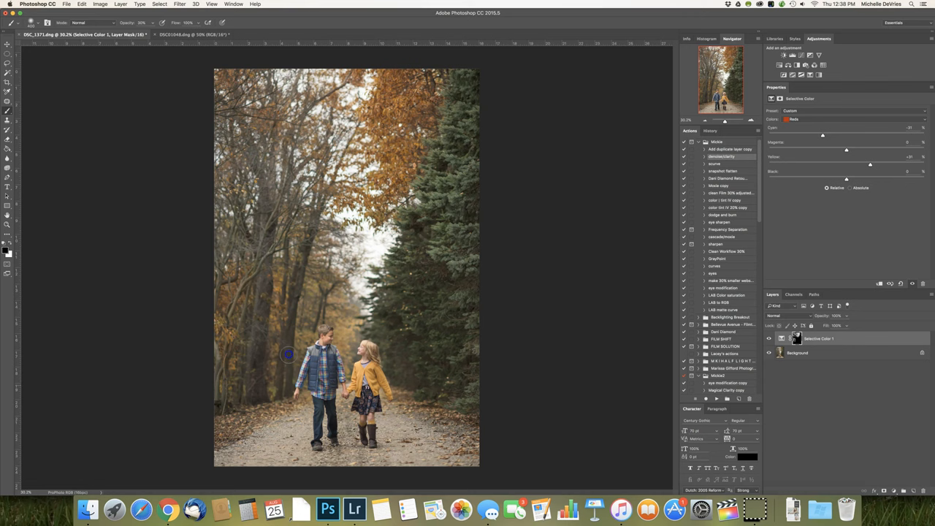
{"action": "mouse_move", "coordinate": [252, 399]}
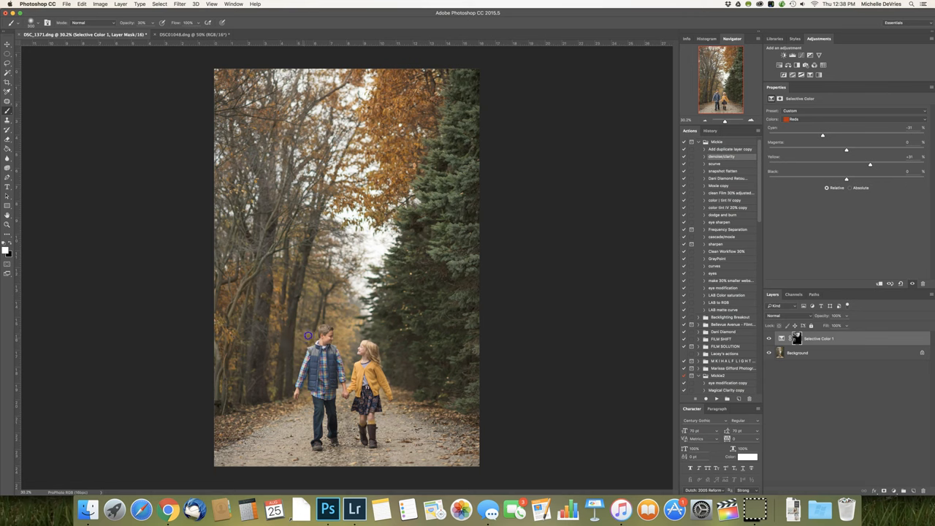
{"action": "mouse_move", "coordinate": [325, 287]}
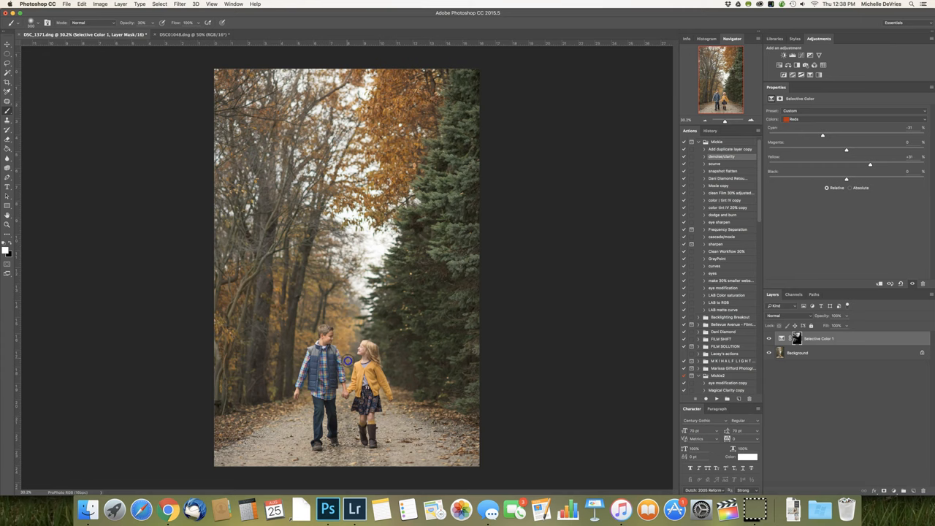
{"action": "mouse_move", "coordinate": [346, 304]}
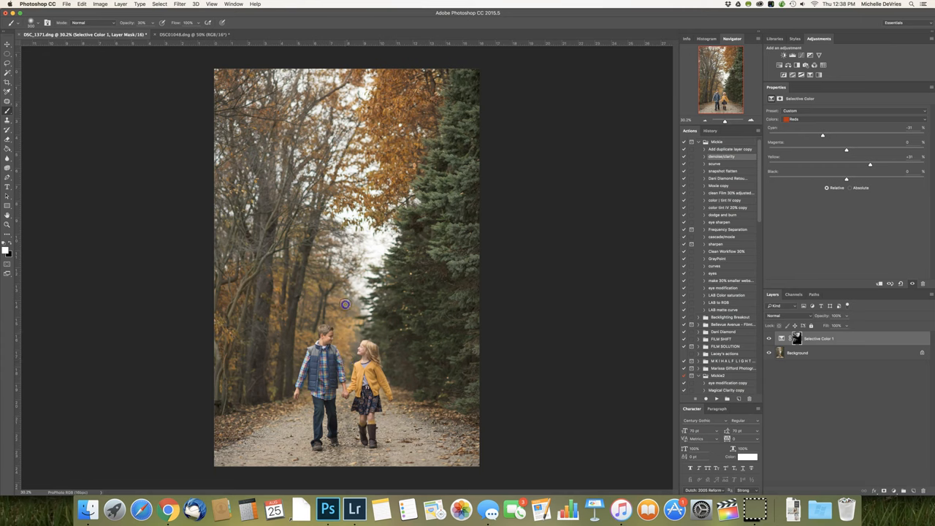
{"action": "mouse_move", "coordinate": [315, 262]}
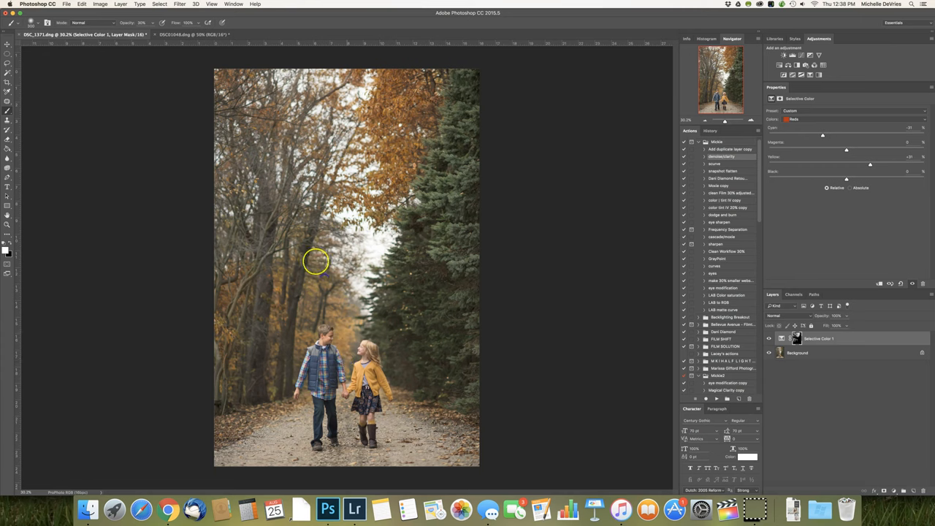
{"action": "mouse_move", "coordinate": [301, 342]}
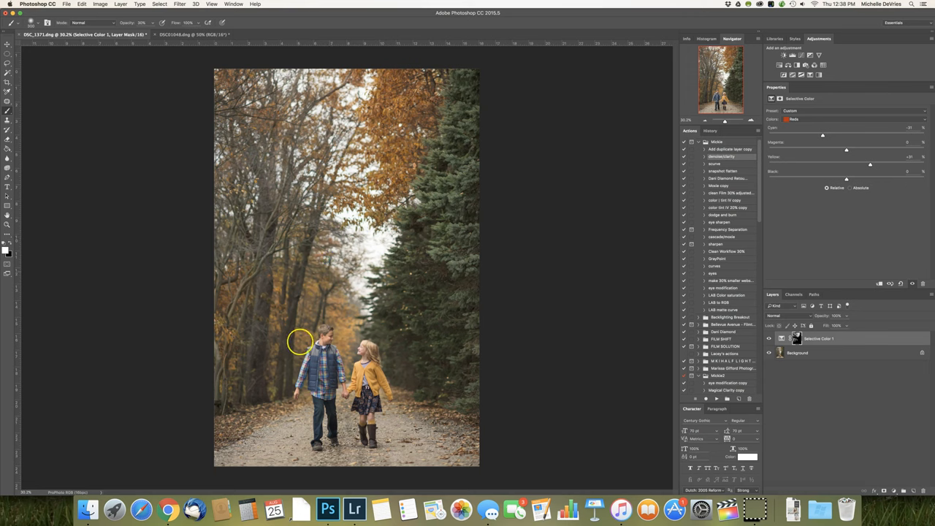
{"action": "mouse_move", "coordinate": [252, 416]}
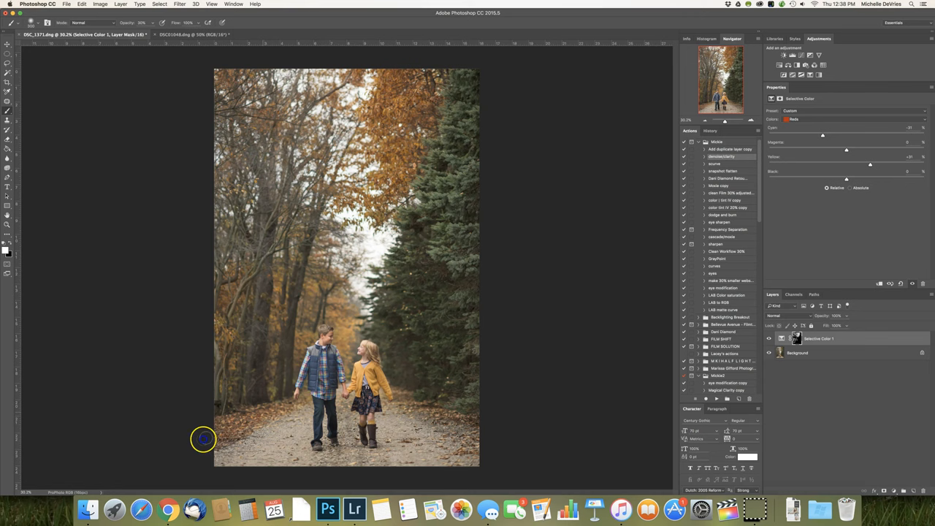
{"action": "mouse_move", "coordinate": [307, 399]}
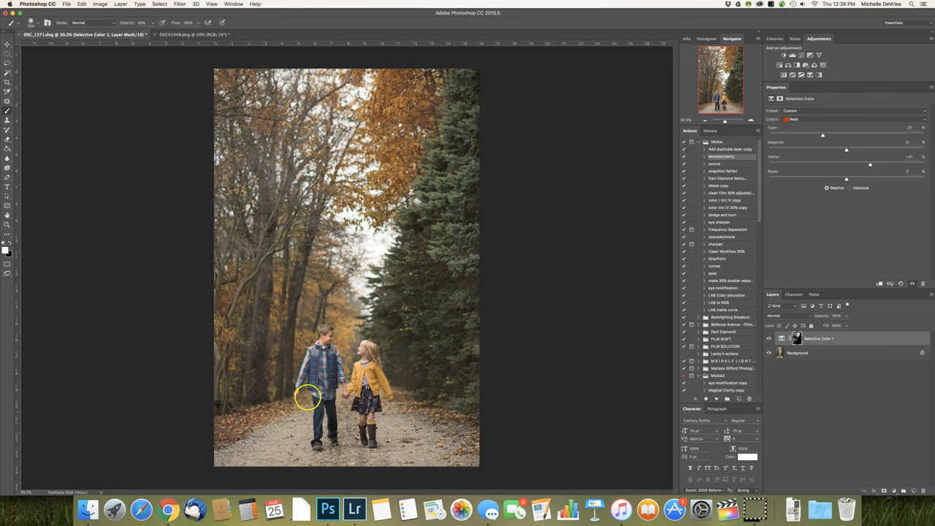
{"action": "mouse_move", "coordinate": [408, 402]}
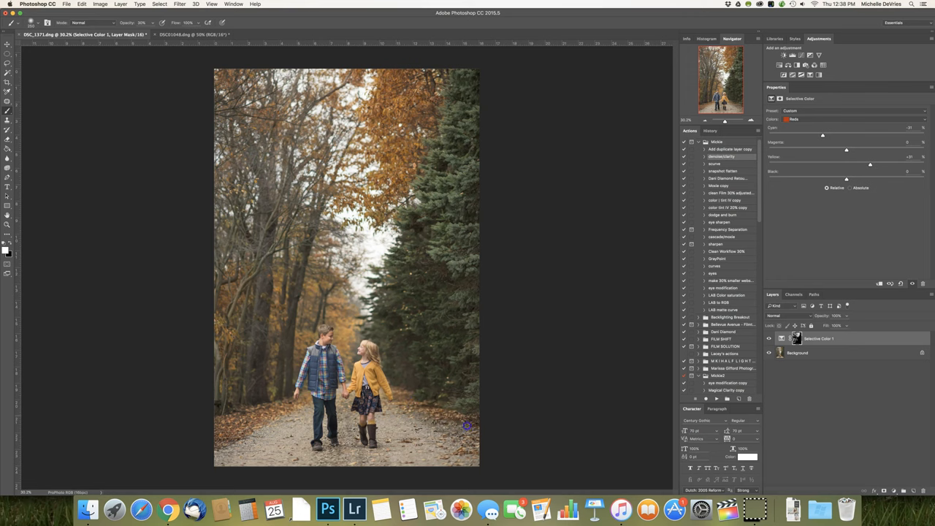
{"action": "mouse_move", "coordinate": [437, 337]}
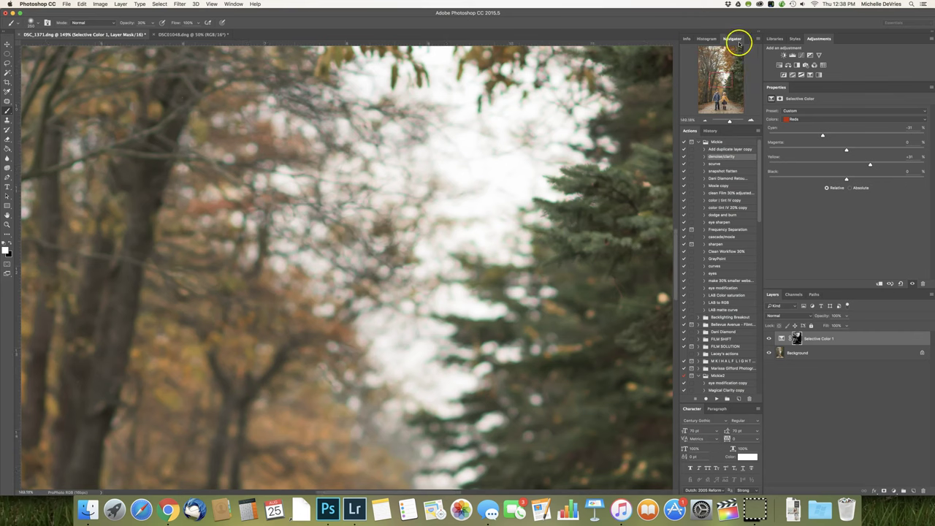
{"action": "left_click", "coordinate": [234, 4]}
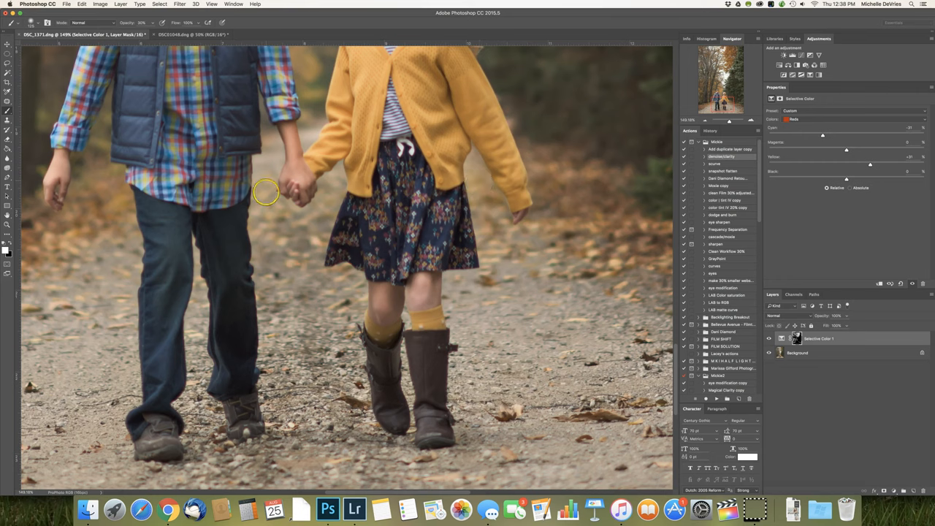
{"action": "mouse_move", "coordinate": [333, 199]}
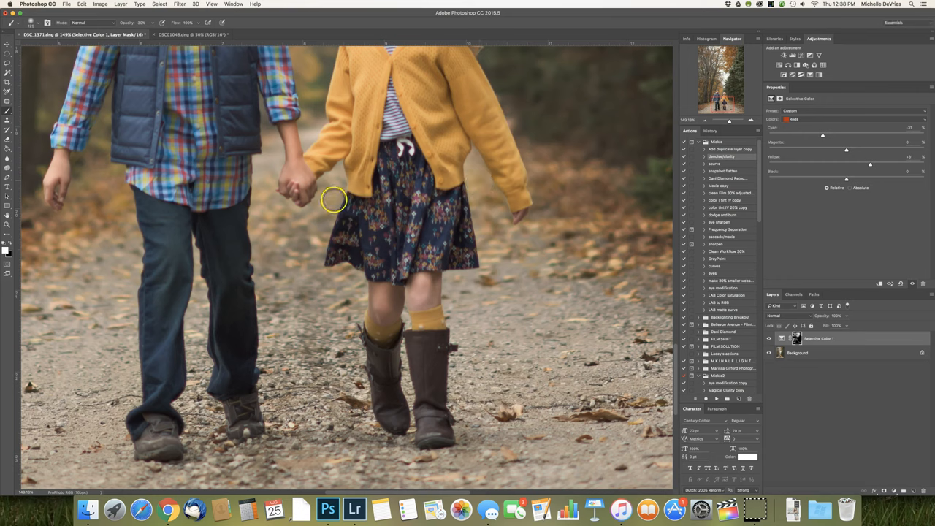
{"action": "mouse_move", "coordinate": [278, 224]}
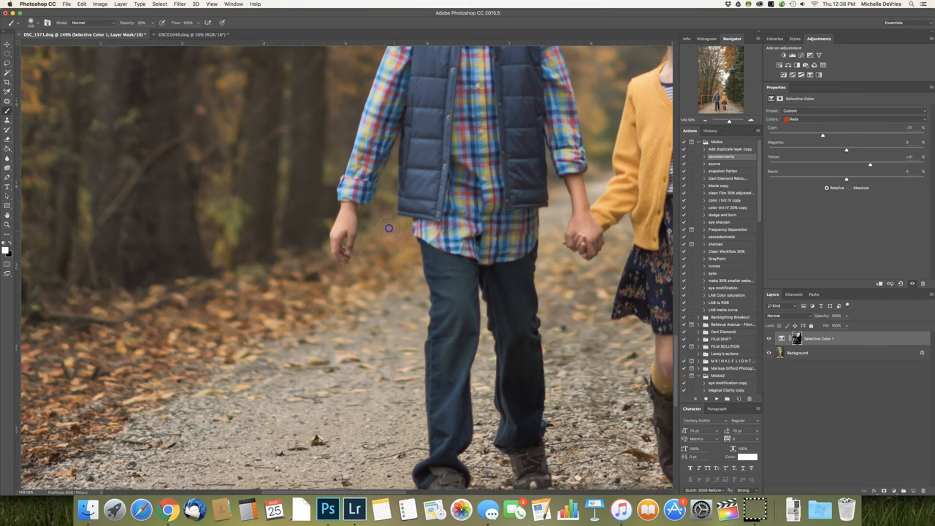
{"action": "mouse_move", "coordinate": [388, 189]}
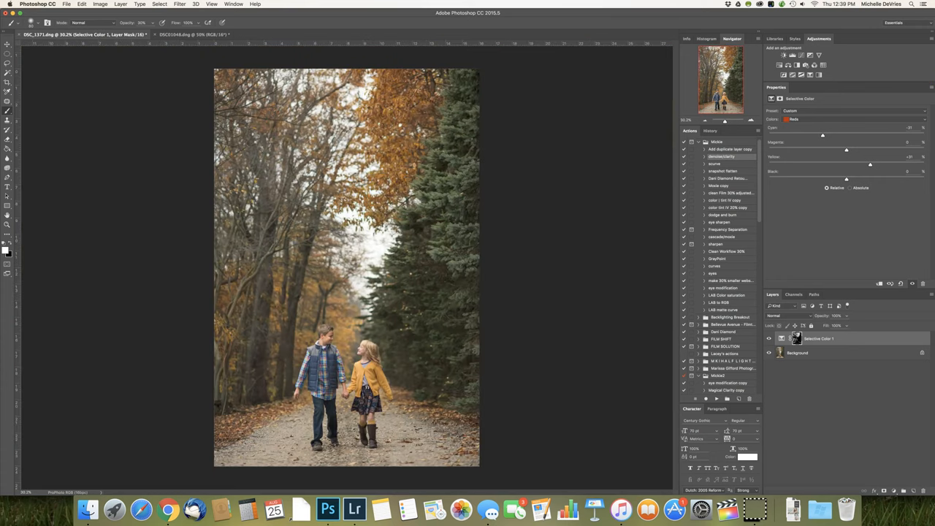
{"action": "left_click", "coordinate": [768, 338]}
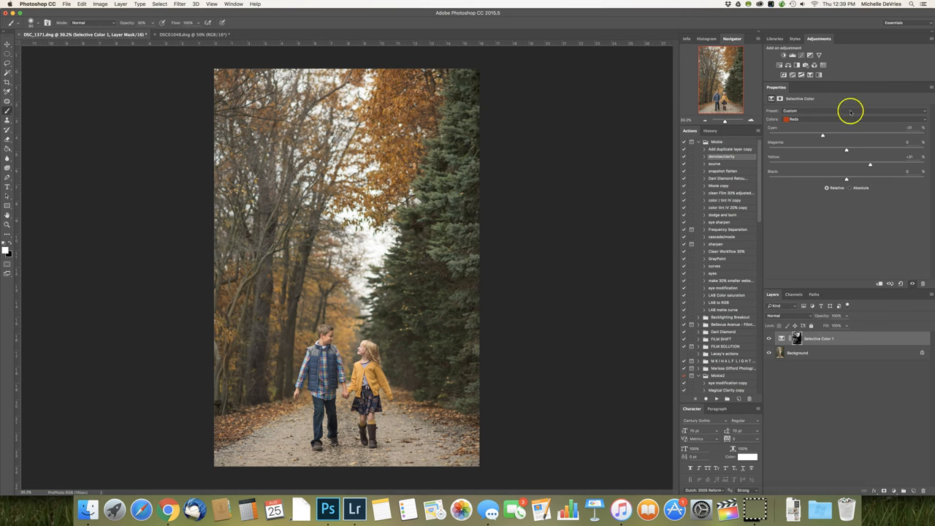
{"action": "mouse_move", "coordinate": [236, 199]}
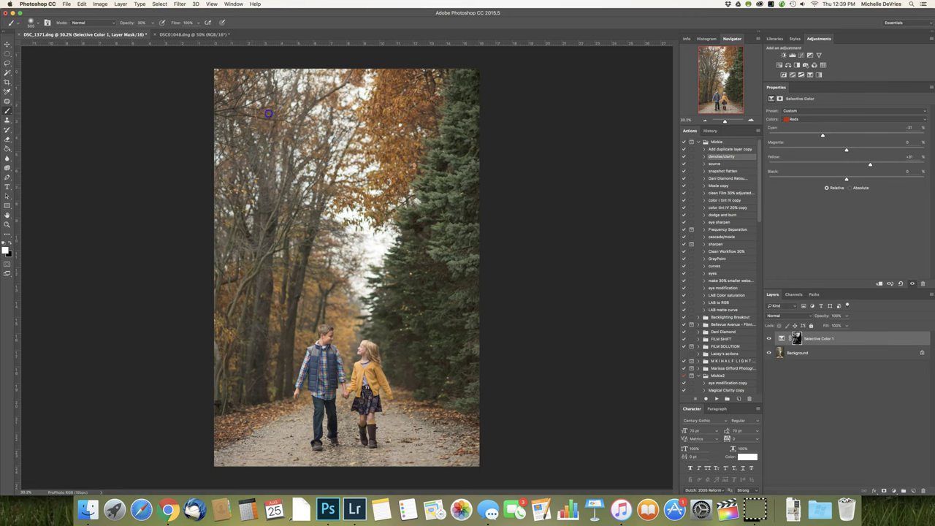
{"action": "mouse_move", "coordinate": [309, 103]}
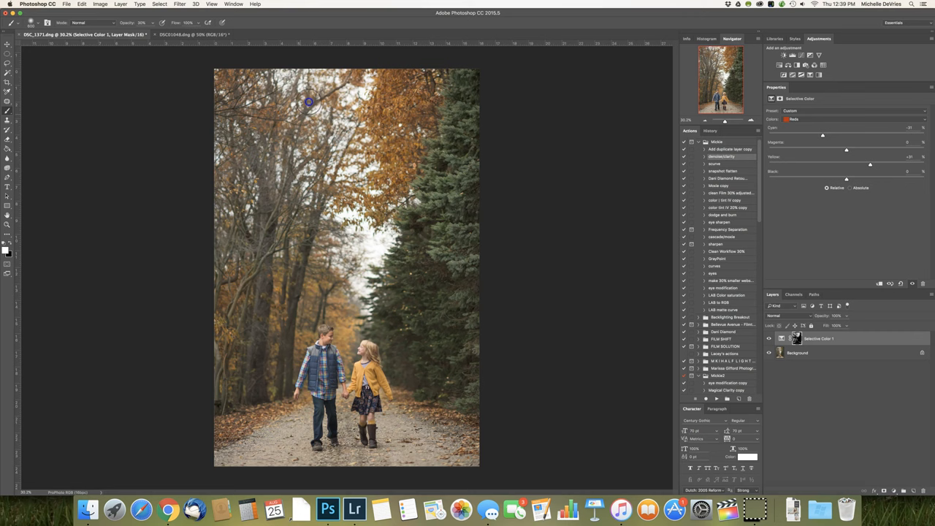
{"action": "mouse_move", "coordinate": [237, 194]}
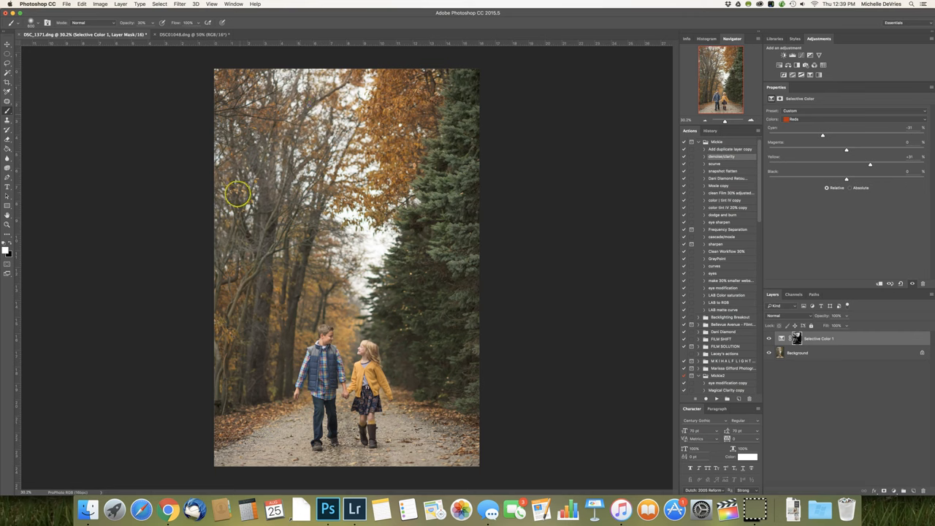
{"action": "mouse_move", "coordinate": [236, 289]}
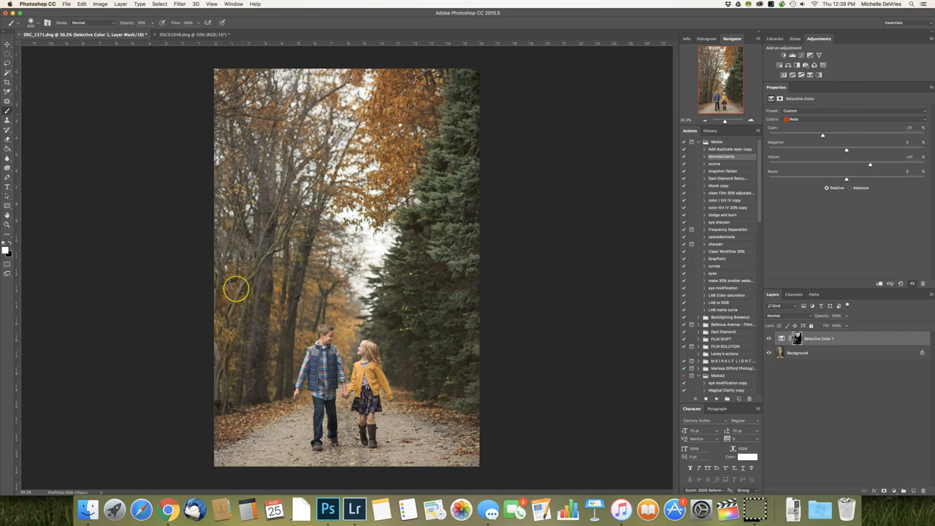
{"action": "mouse_move", "coordinate": [287, 327]}
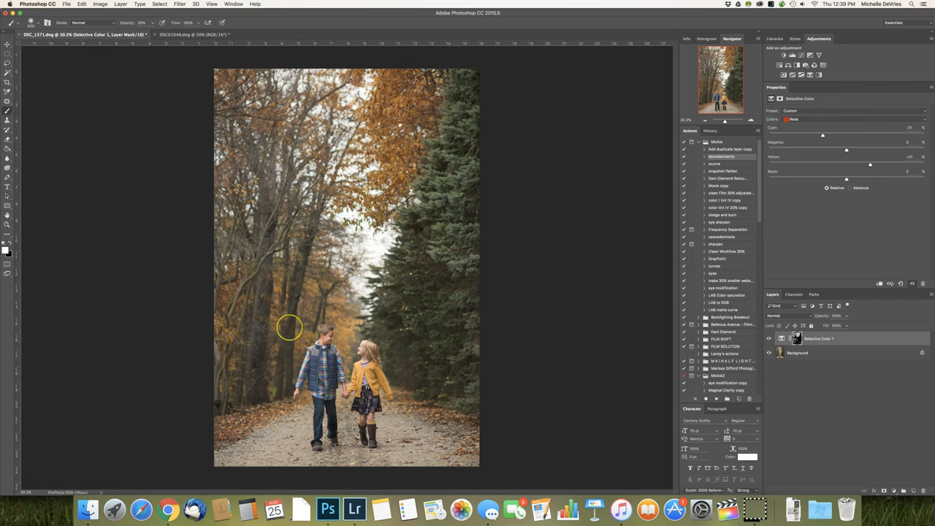
{"action": "mouse_move", "coordinate": [347, 304]}
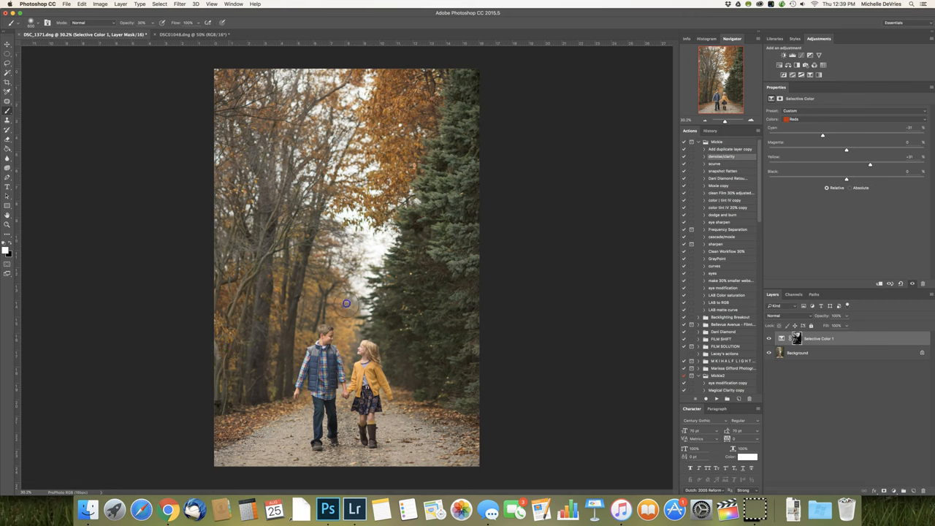
{"action": "mouse_move", "coordinate": [293, 279]}
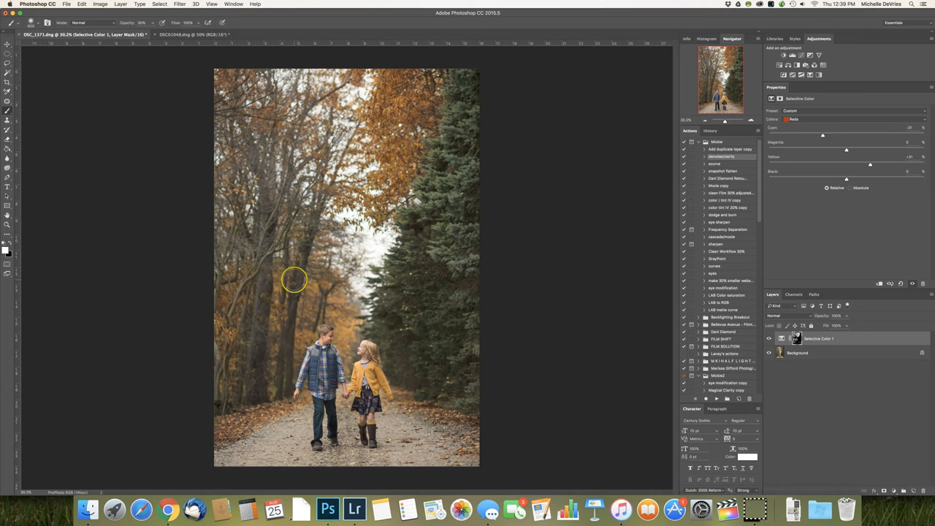
{"action": "mouse_move", "coordinate": [398, 124]}
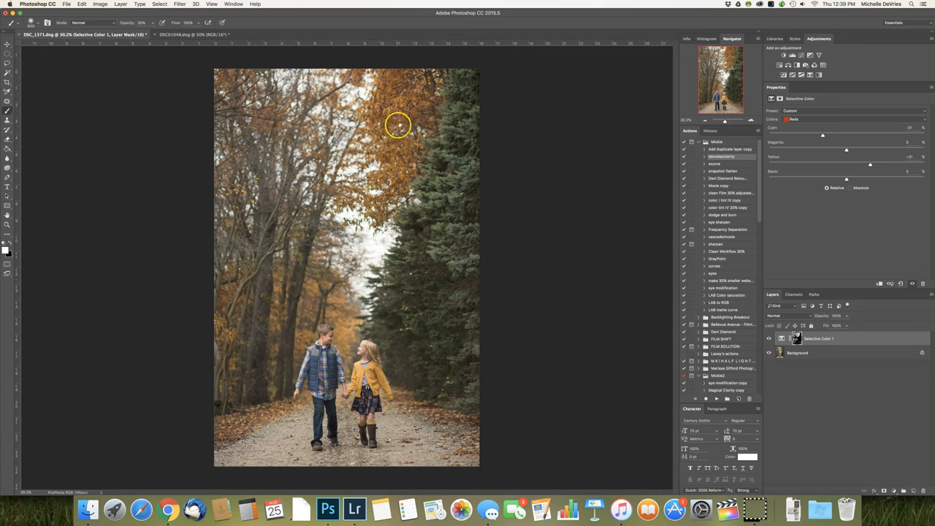
{"action": "mouse_move", "coordinate": [365, 211]}
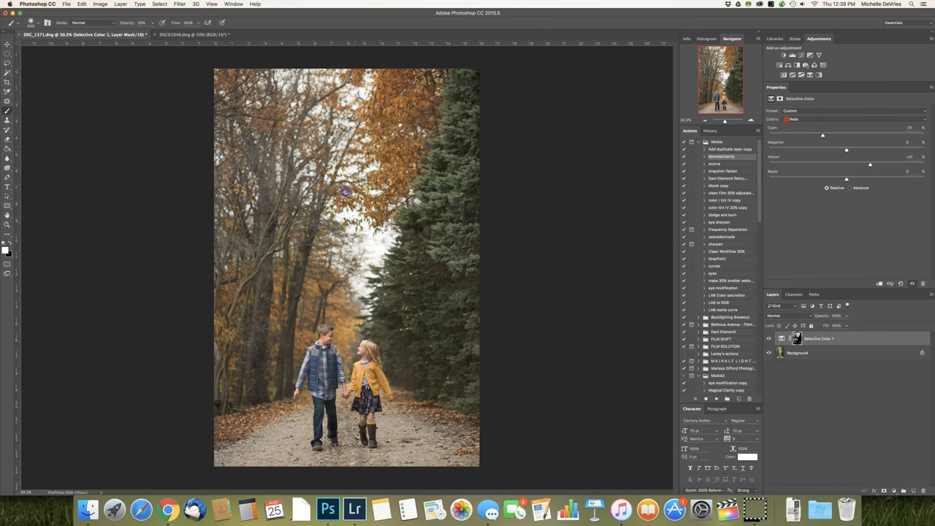
{"action": "mouse_move", "coordinate": [479, 440]}
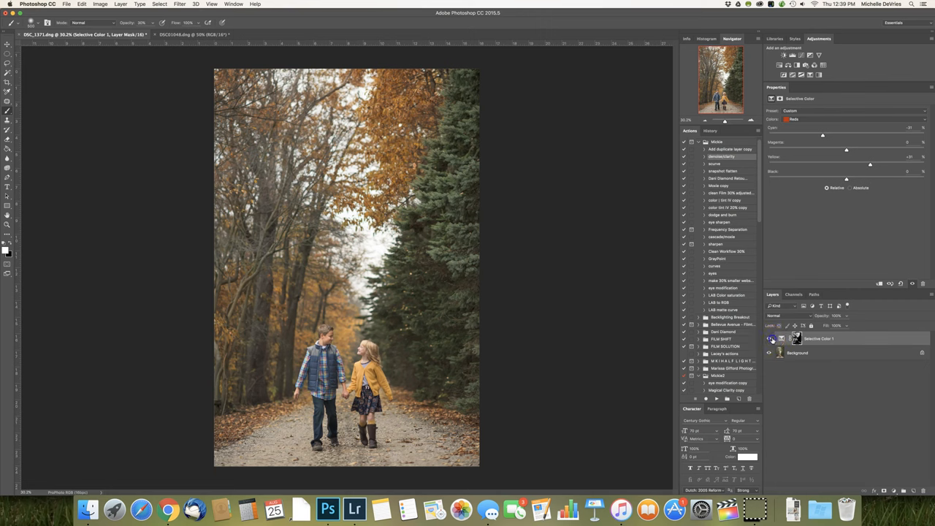
{"action": "mouse_move", "coordinate": [884, 238]}
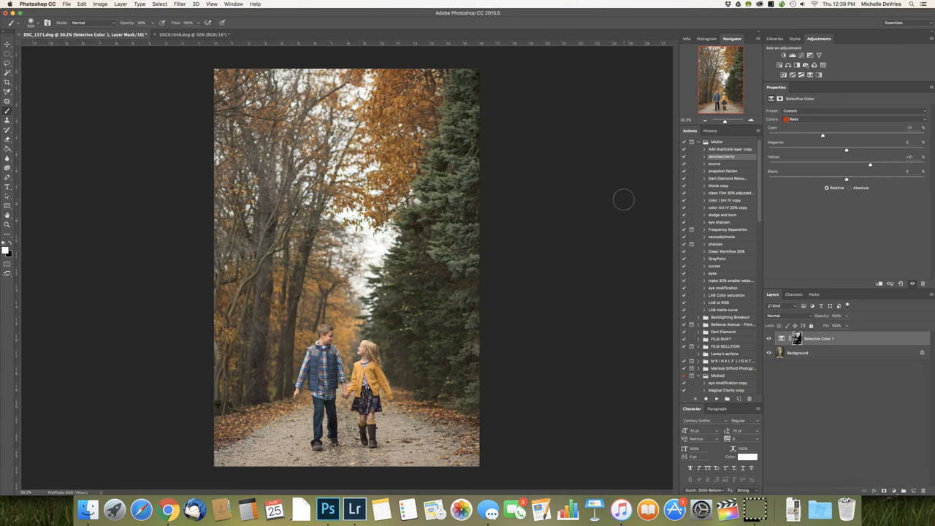
{"action": "mouse_move", "coordinate": [810, 114]}
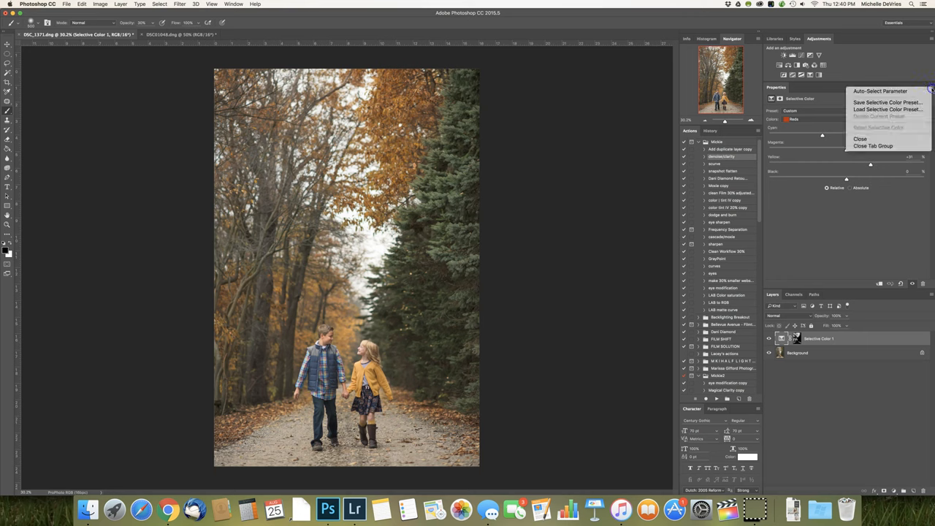
{"action": "mouse_move", "coordinate": [887, 102]}
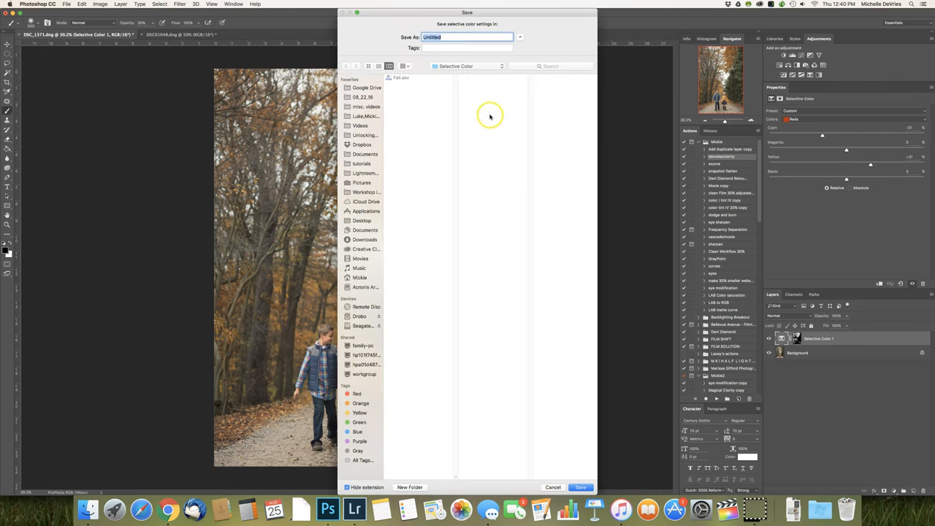
{"action": "mouse_move", "coordinate": [424, 166]}
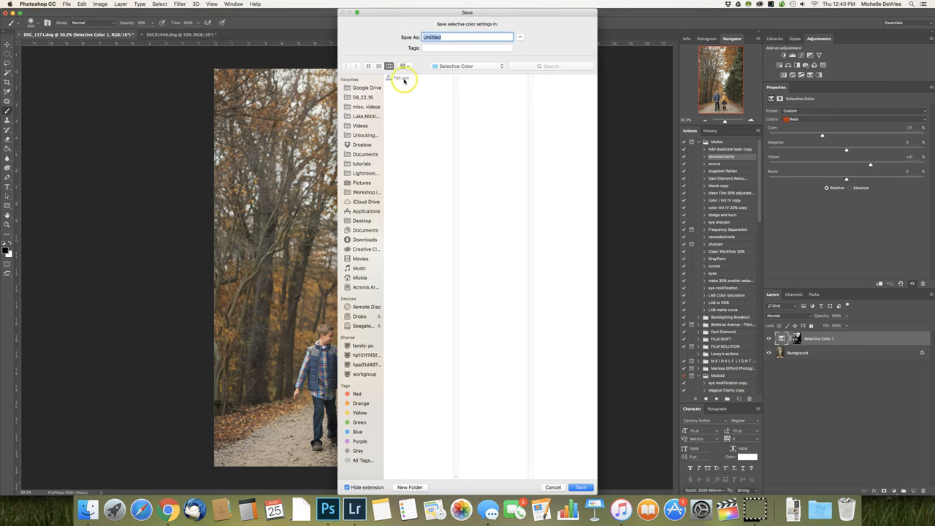
{"action": "mouse_move", "coordinate": [481, 197]}
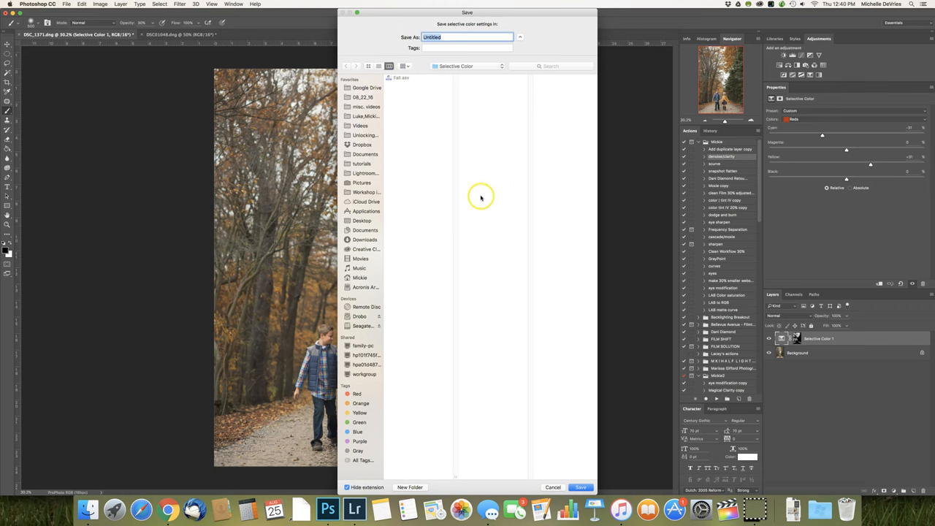
{"action": "mouse_move", "coordinate": [563, 431]}
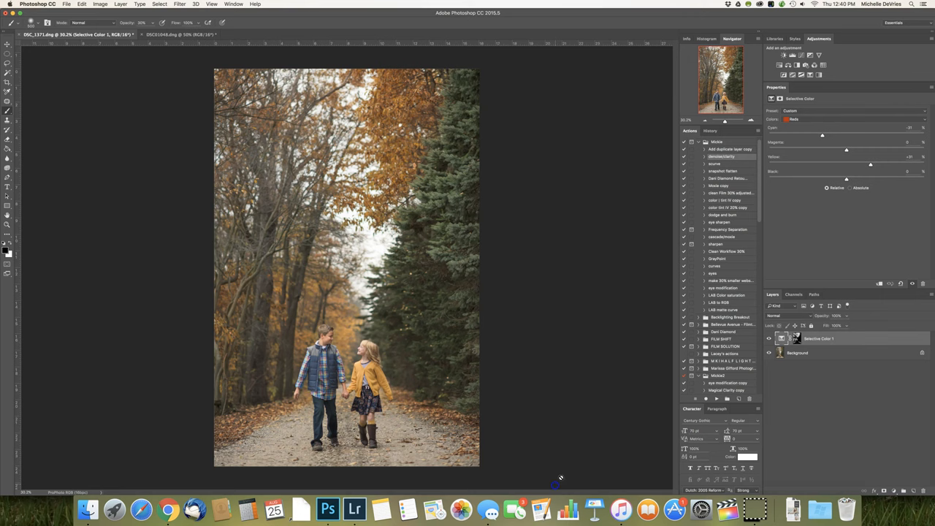
{"action": "mouse_move", "coordinate": [774, 119]}
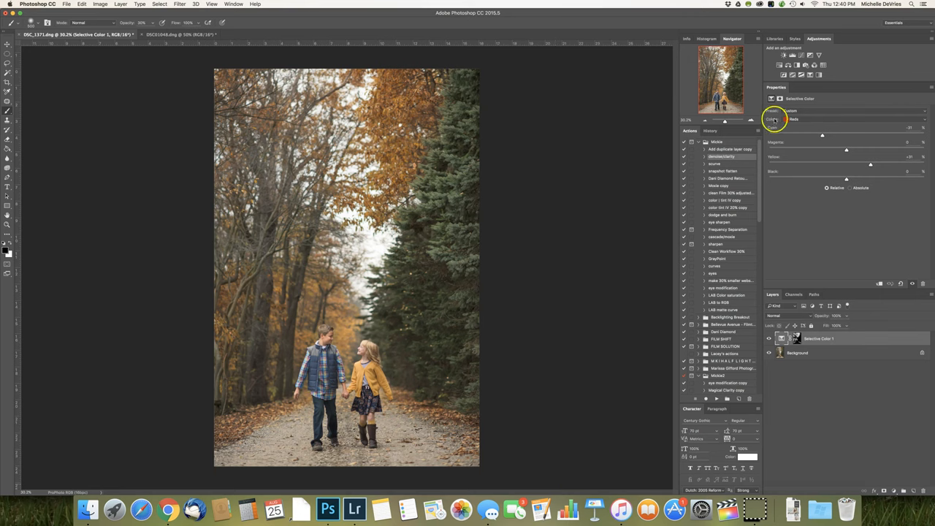
{"action": "mouse_move", "coordinate": [772, 117]}
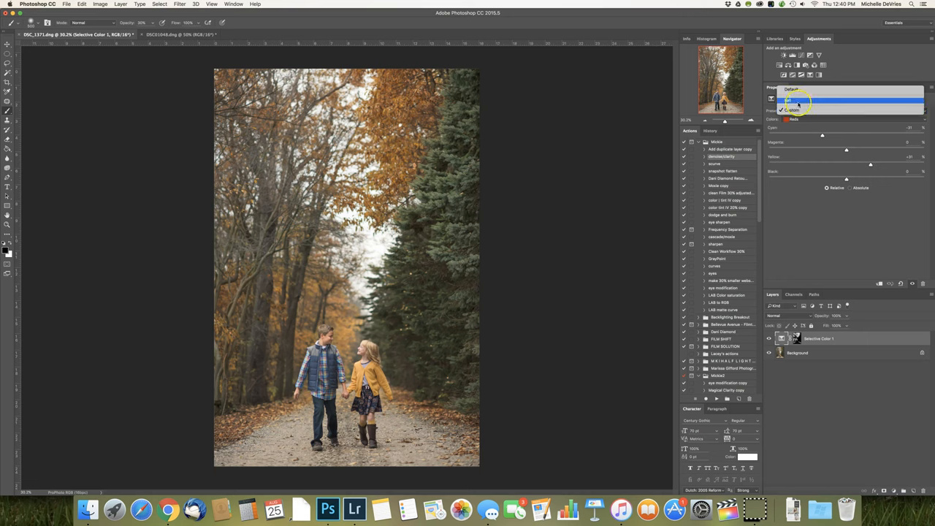
- Close the preset list and switch to the DSC01048 zip-line photo
{"action": "left_click", "coordinate": [793, 103]}
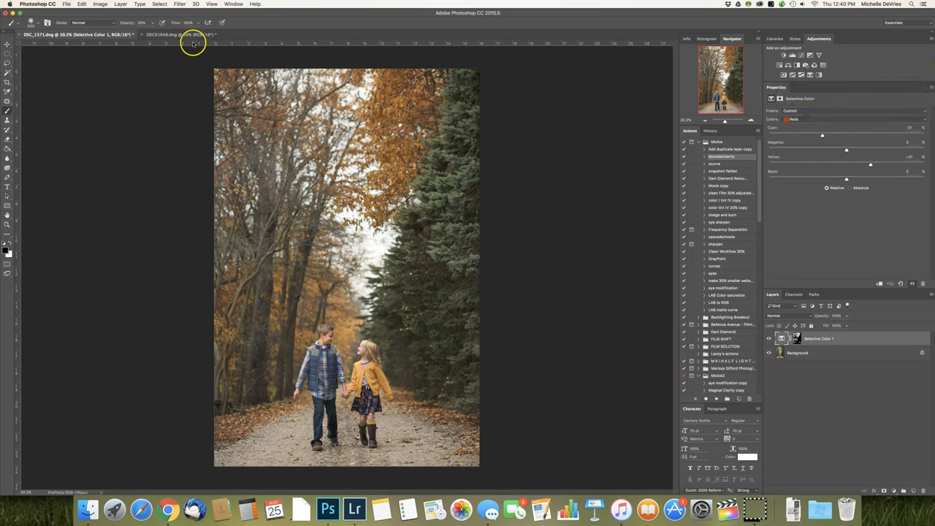
{"action": "left_click", "coordinate": [168, 34]}
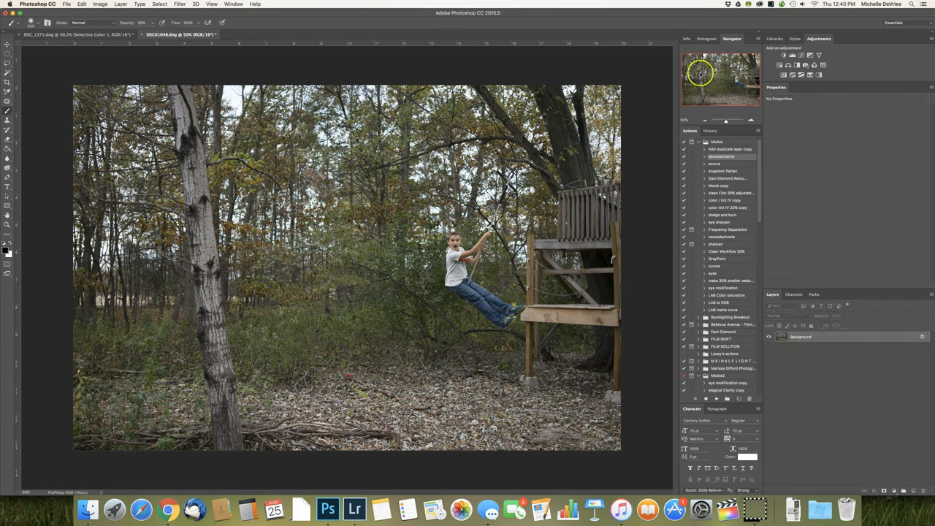
{"action": "mouse_move", "coordinate": [559, 293]}
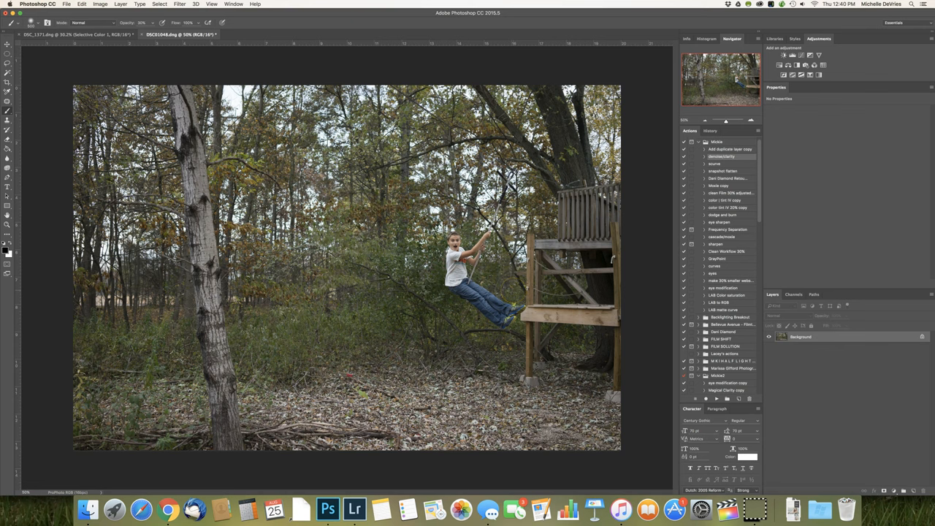
{"action": "mouse_move", "coordinate": [392, 220]}
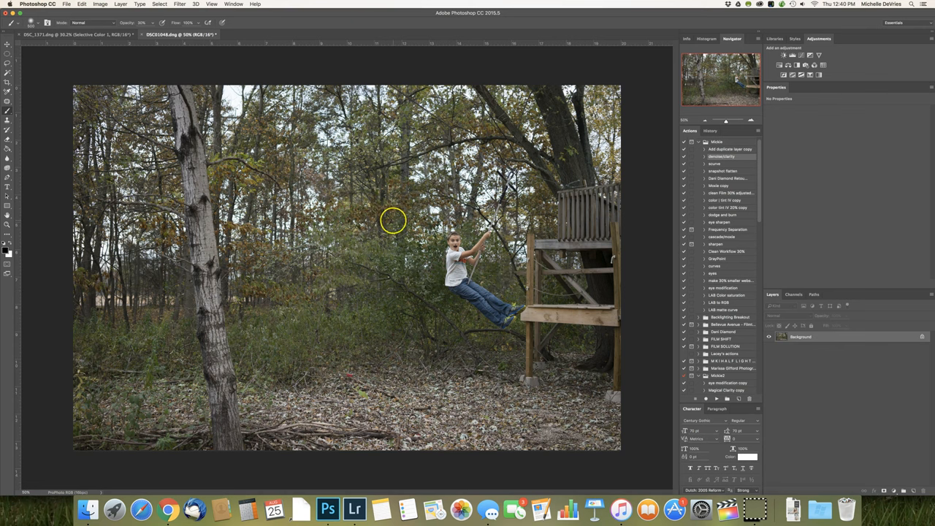
{"action": "mouse_move", "coordinate": [379, 272]}
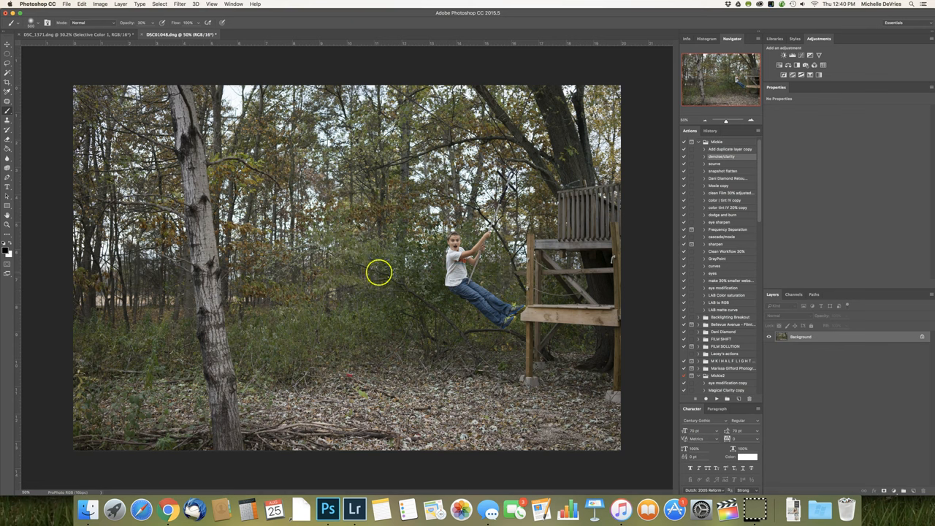
{"action": "mouse_move", "coordinate": [446, 321]}
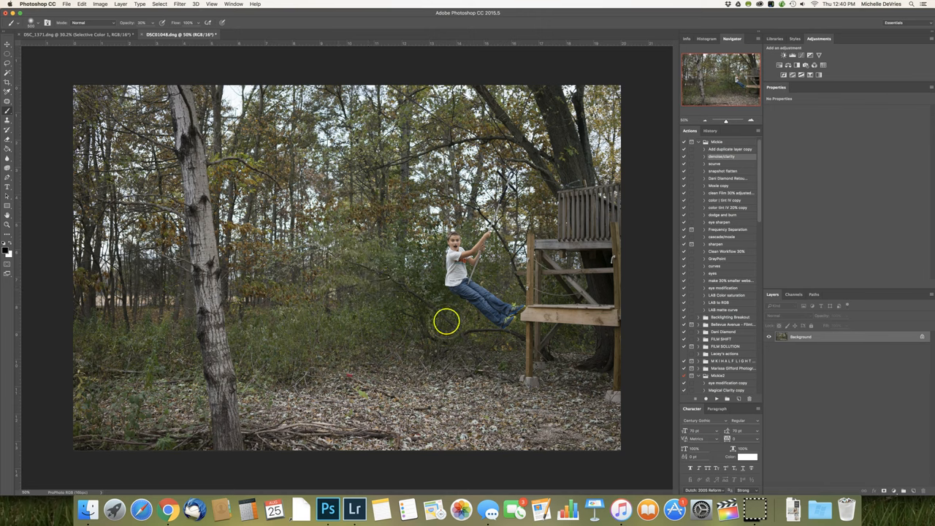
{"action": "mouse_move", "coordinate": [385, 245]}
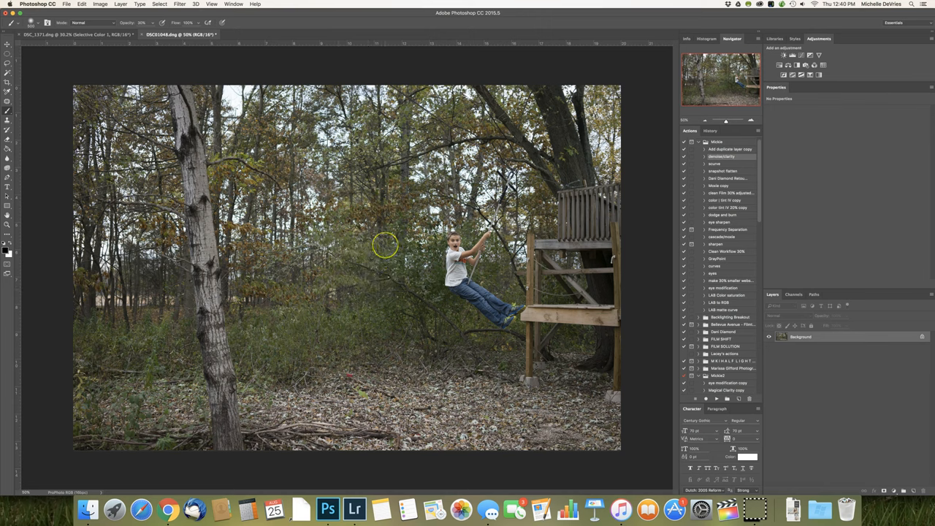
{"action": "mouse_move", "coordinate": [282, 321]}
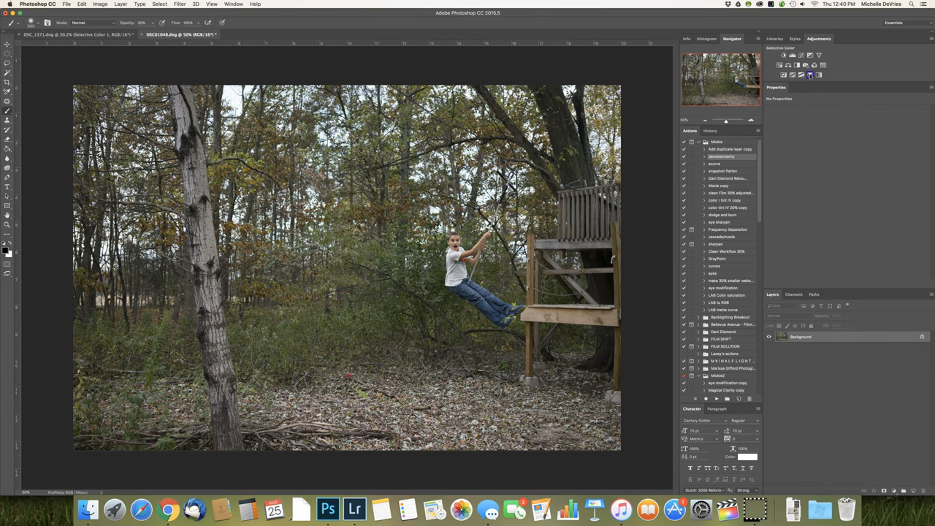
- Add a Selective Color layer to the zip-line photo and apply the saved preset
{"action": "left_click", "coordinate": [811, 75]}
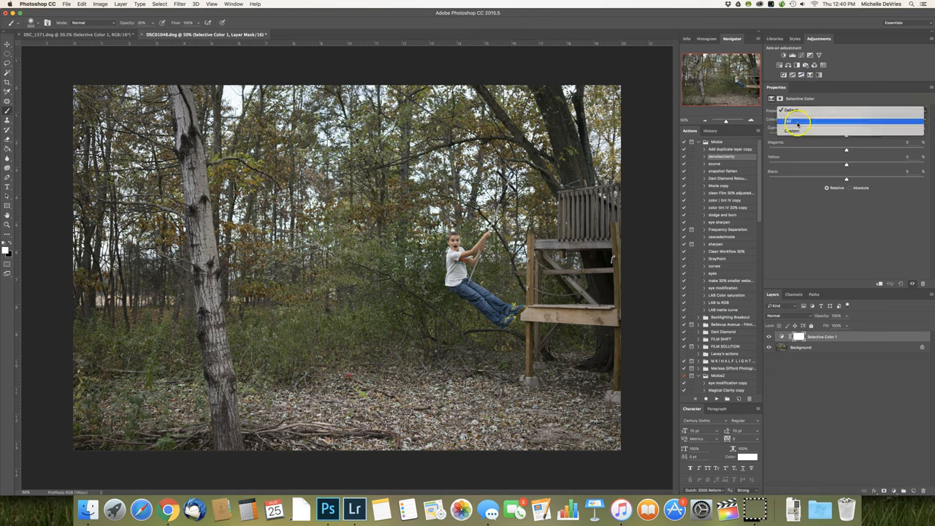
{"action": "left_click", "coordinate": [792, 121]}
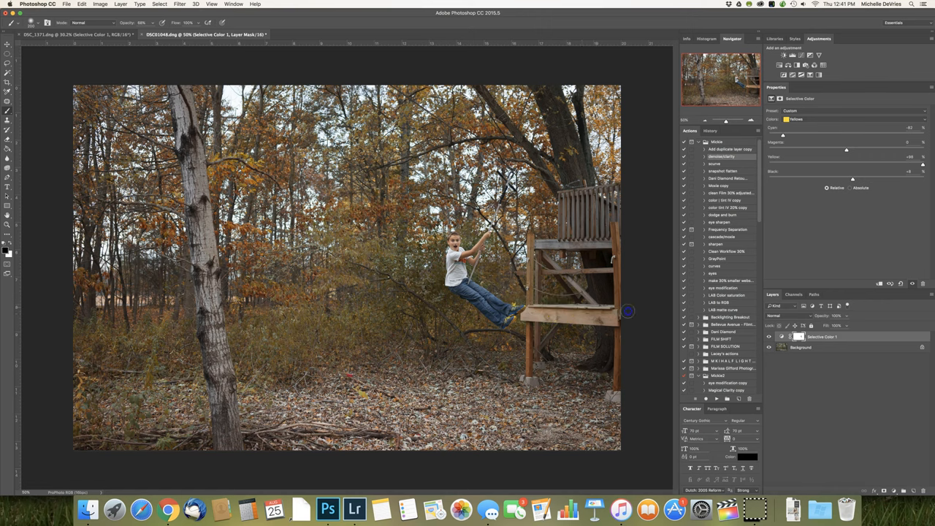
{"action": "mouse_move", "coordinate": [517, 323]}
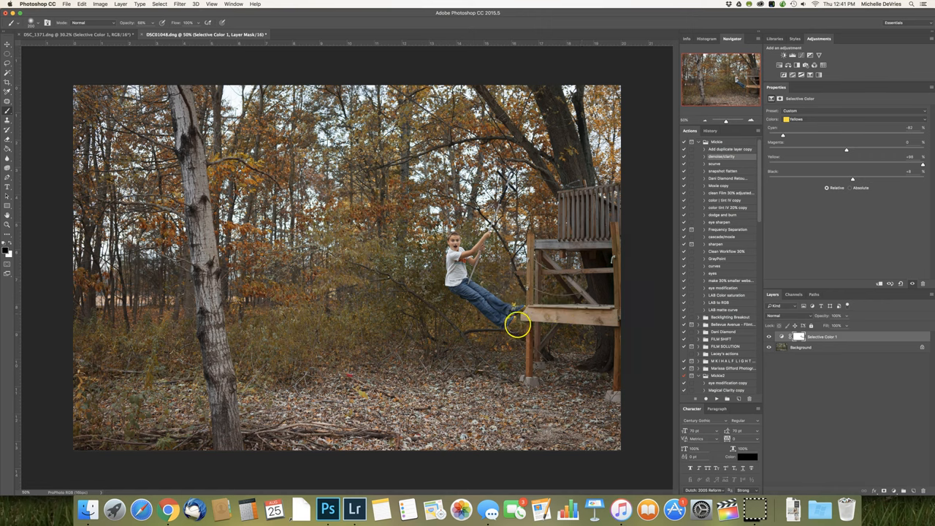
{"action": "mouse_move", "coordinate": [528, 117]}
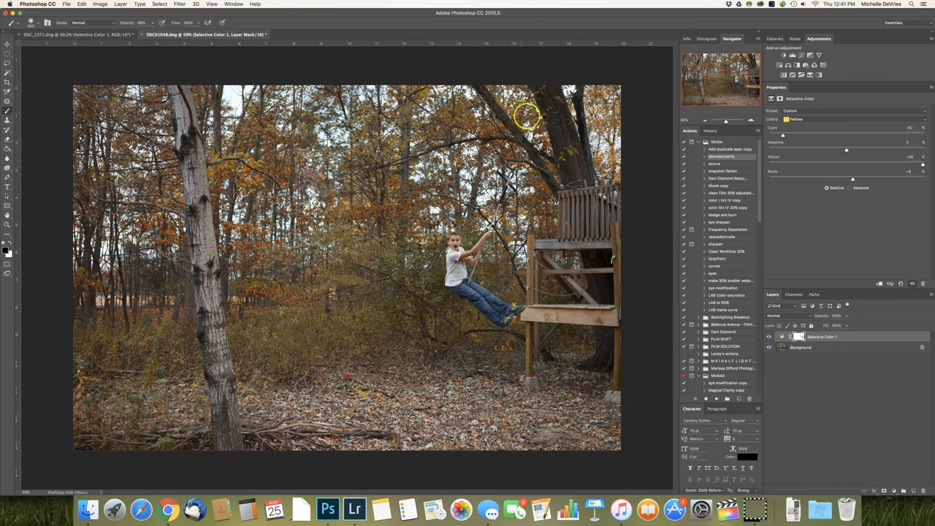
{"action": "mouse_move", "coordinate": [598, 227]}
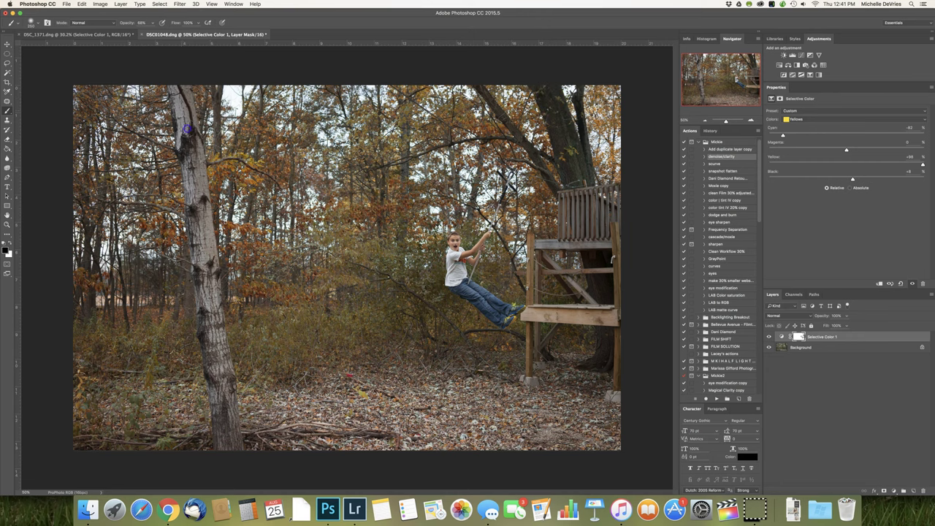
{"action": "mouse_move", "coordinate": [236, 448]}
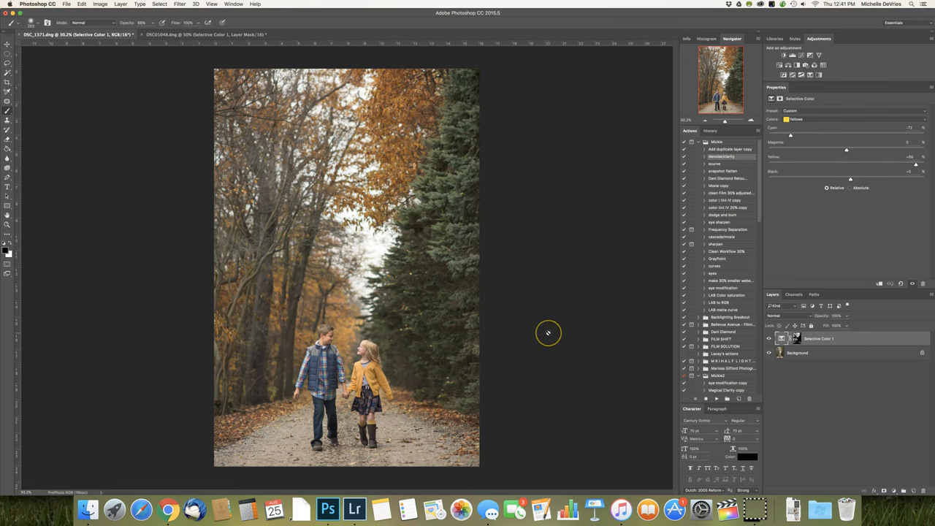
{"action": "mouse_move", "coordinate": [392, 336]}
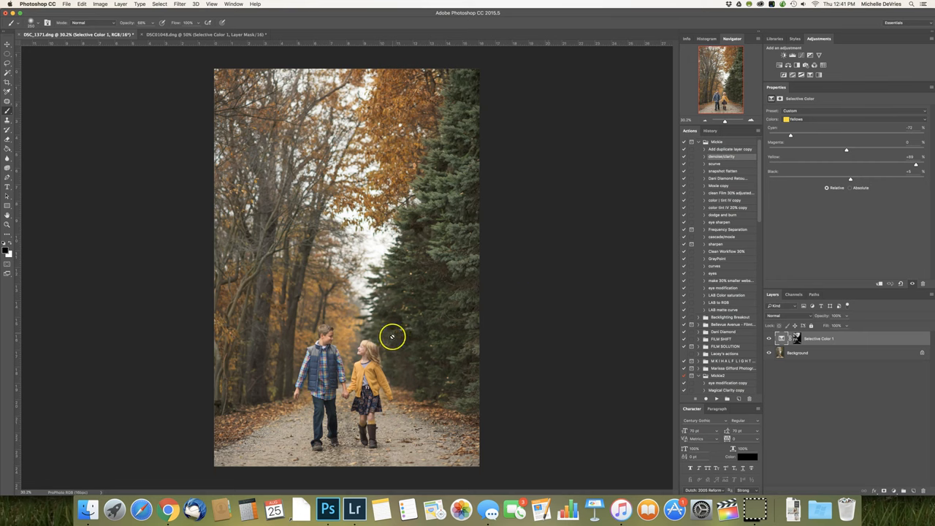
{"action": "mouse_move", "coordinate": [302, 311]}
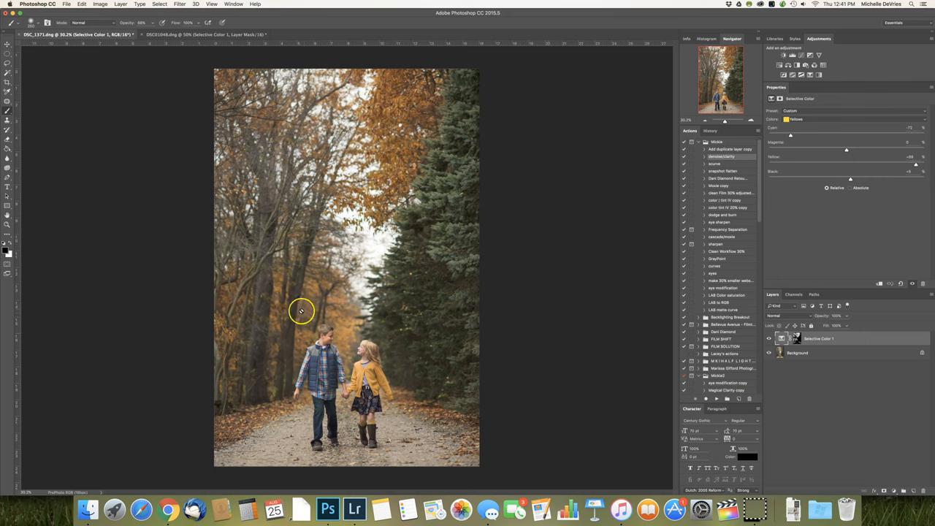
{"action": "mouse_move", "coordinate": [294, 292]}
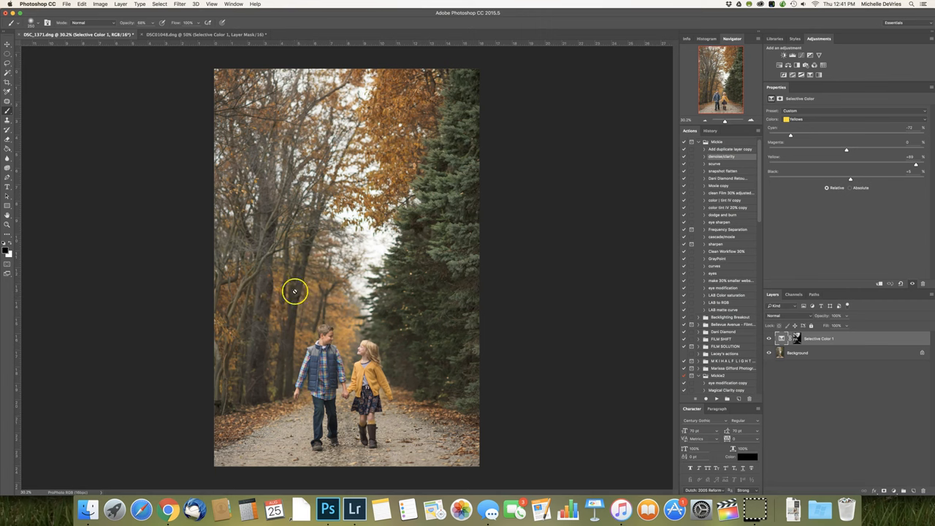